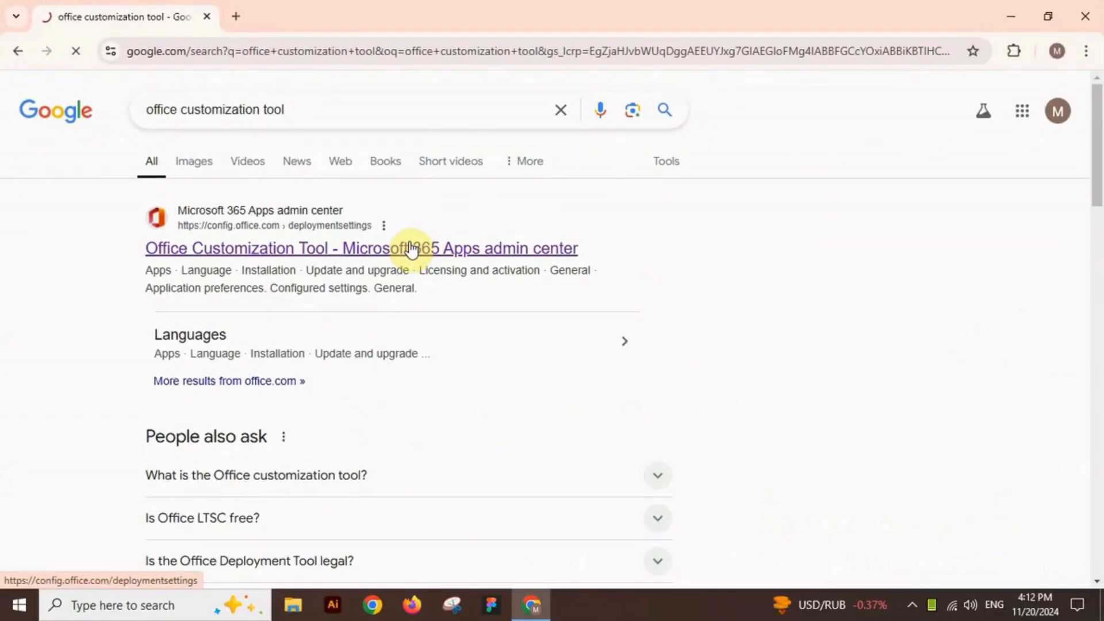
Open the Office Customization Tool settings with 64-bit architecture and list the Office suite products
click(360, 248)
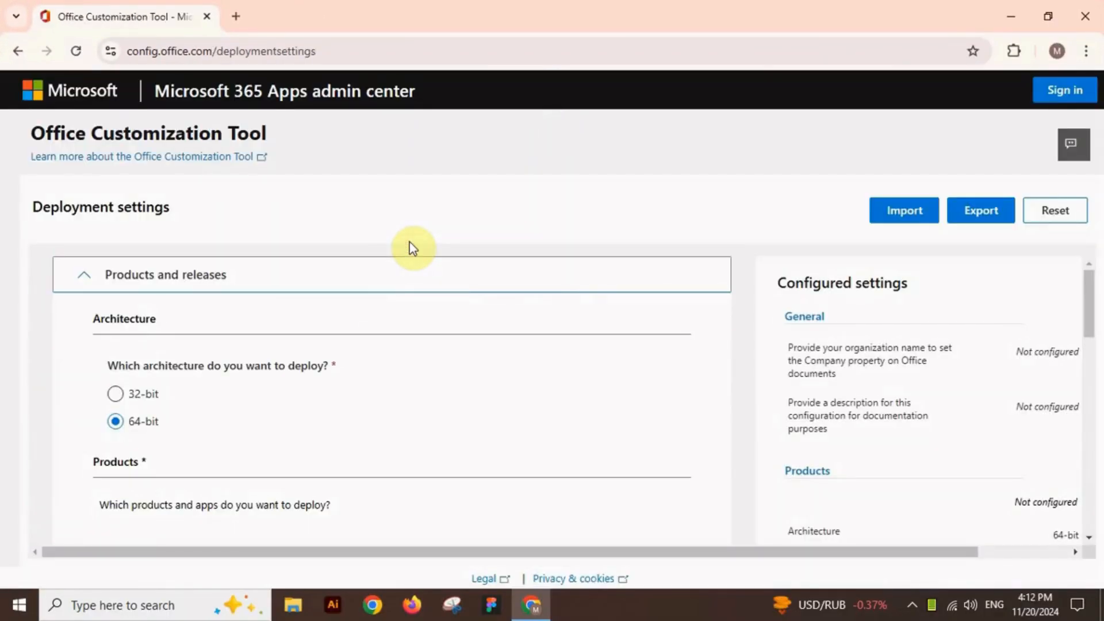
mouse_move(401, 255)
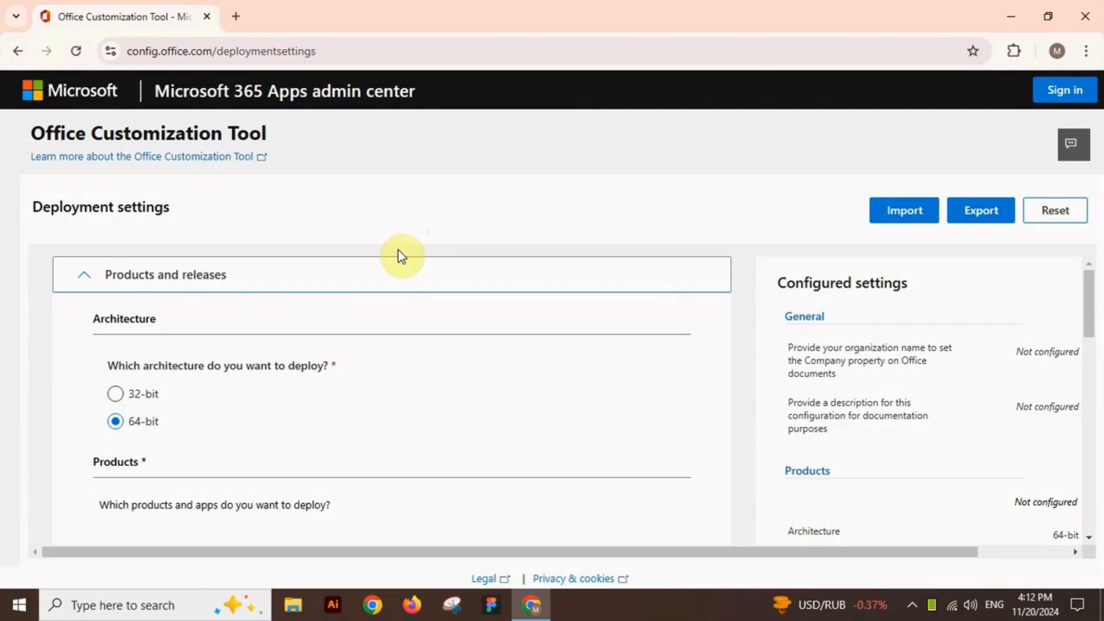
mouse_move(111, 336)
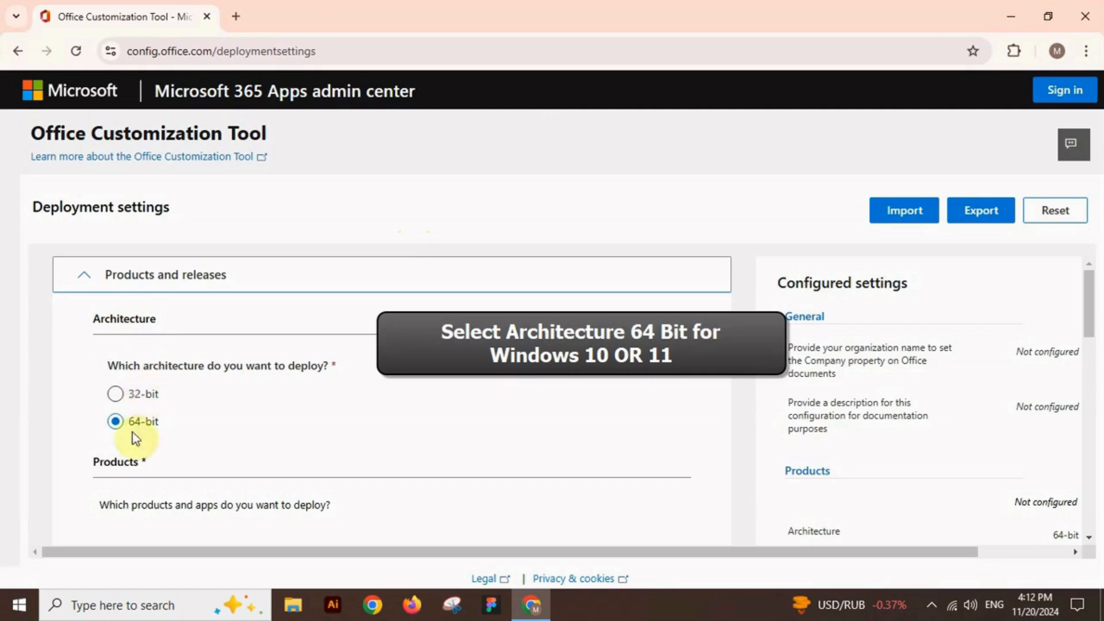
scroll(down, 3)
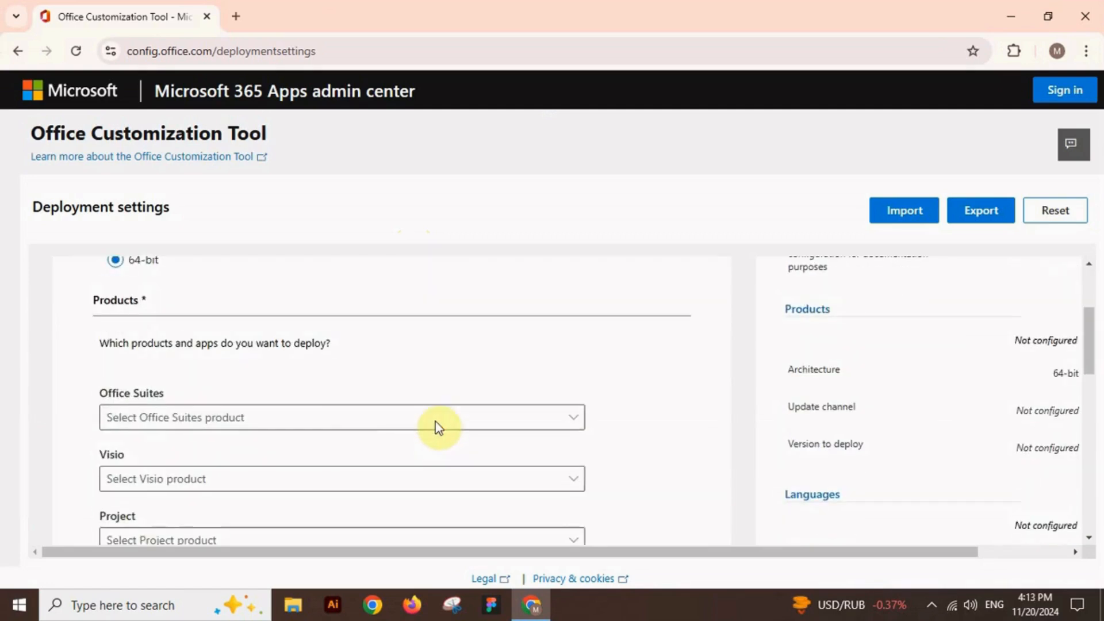
click(341, 417)
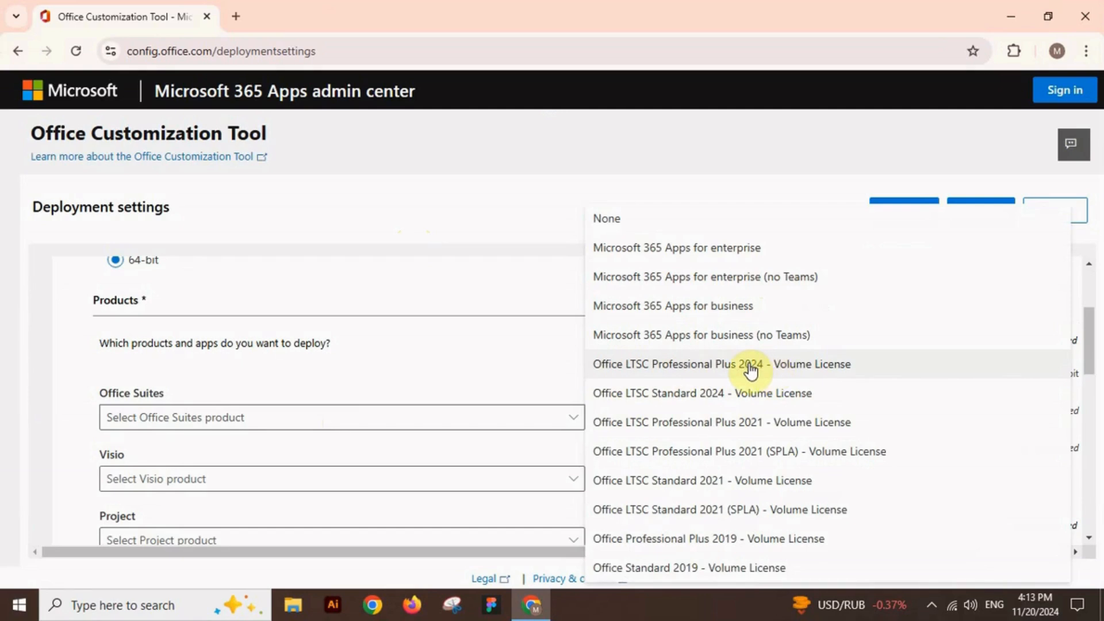
Choose Office LTSC Professional Plus 2024 Volume License and turn Publisher off in Apps
click(721, 364)
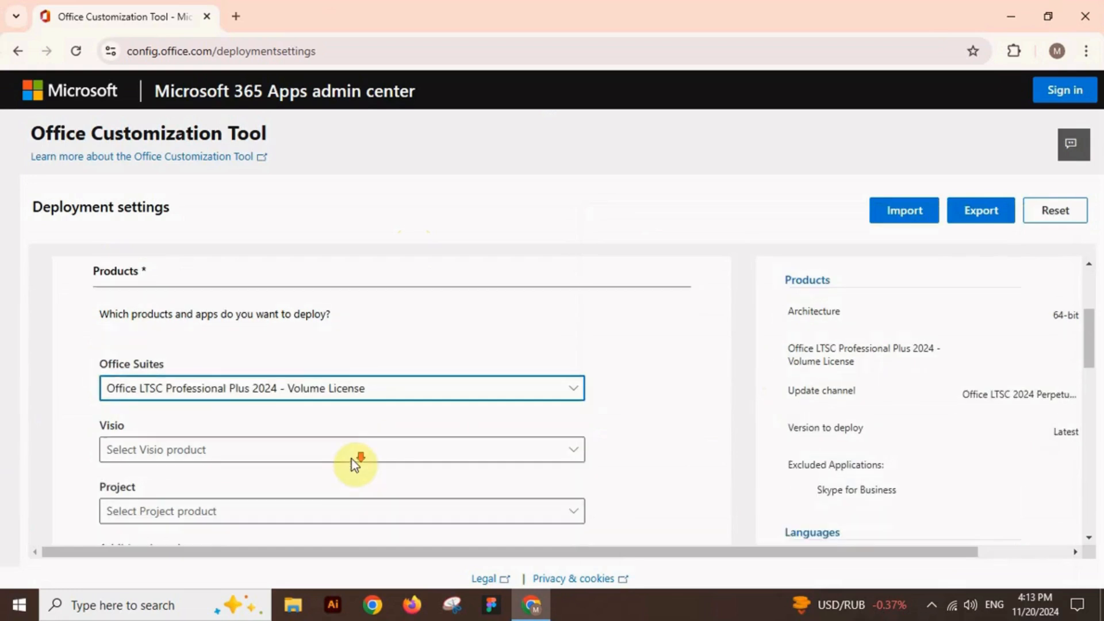
scroll(down, 3)
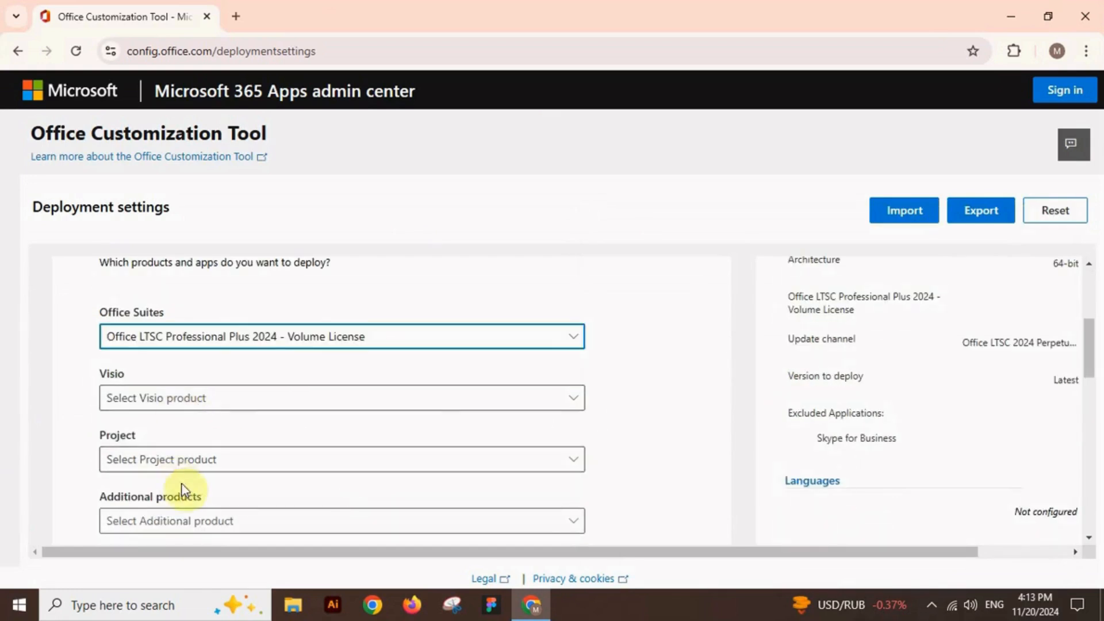
scroll(down, 3)
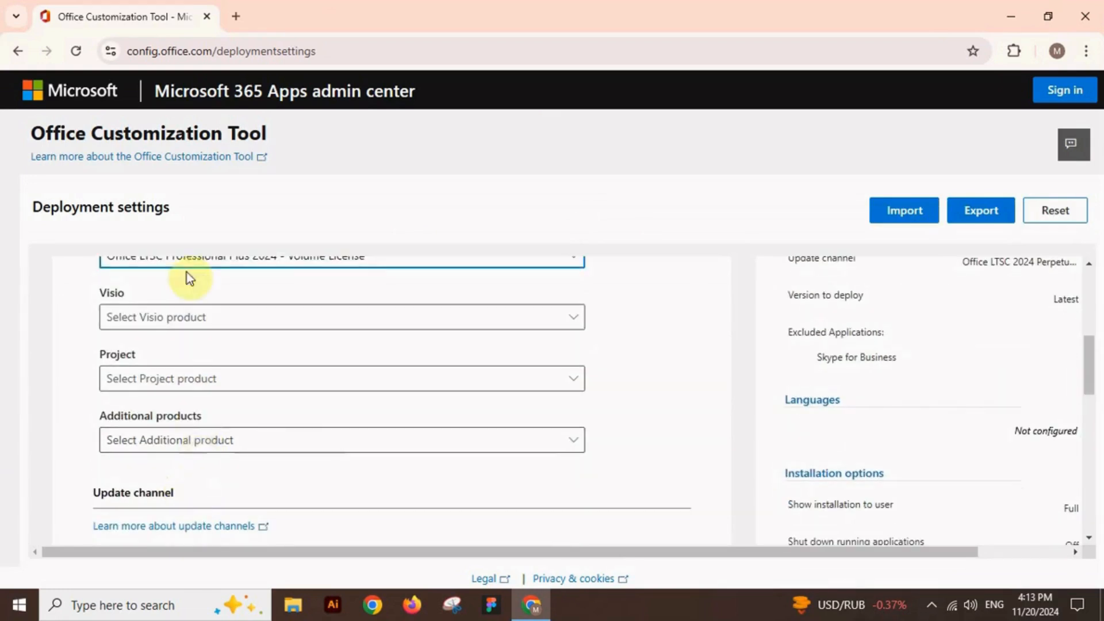
scroll(down, 3)
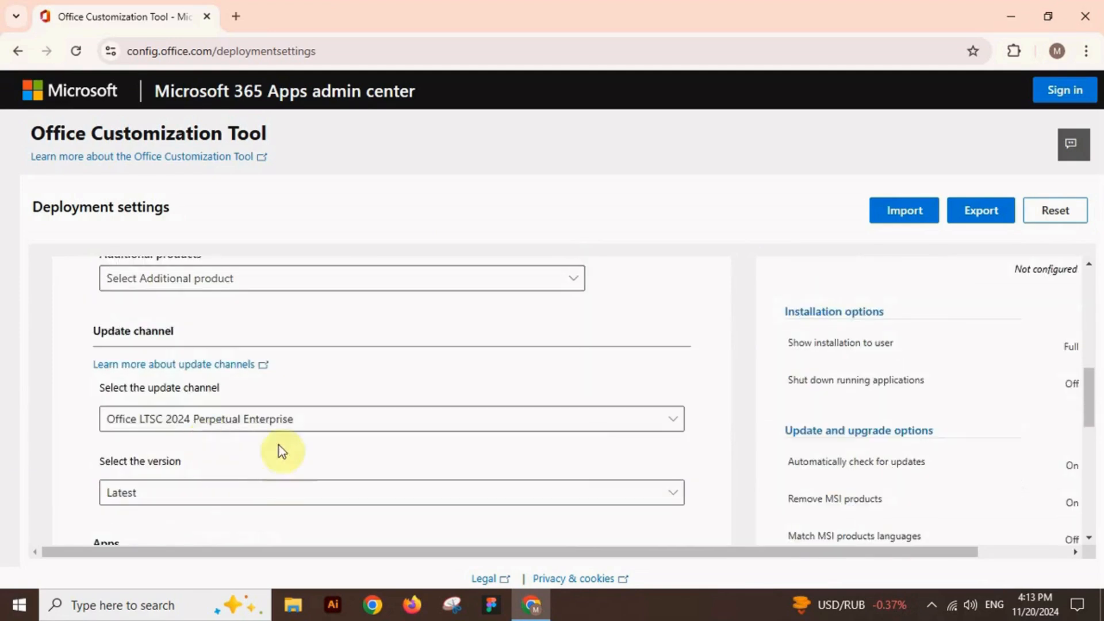
scroll(down, 3)
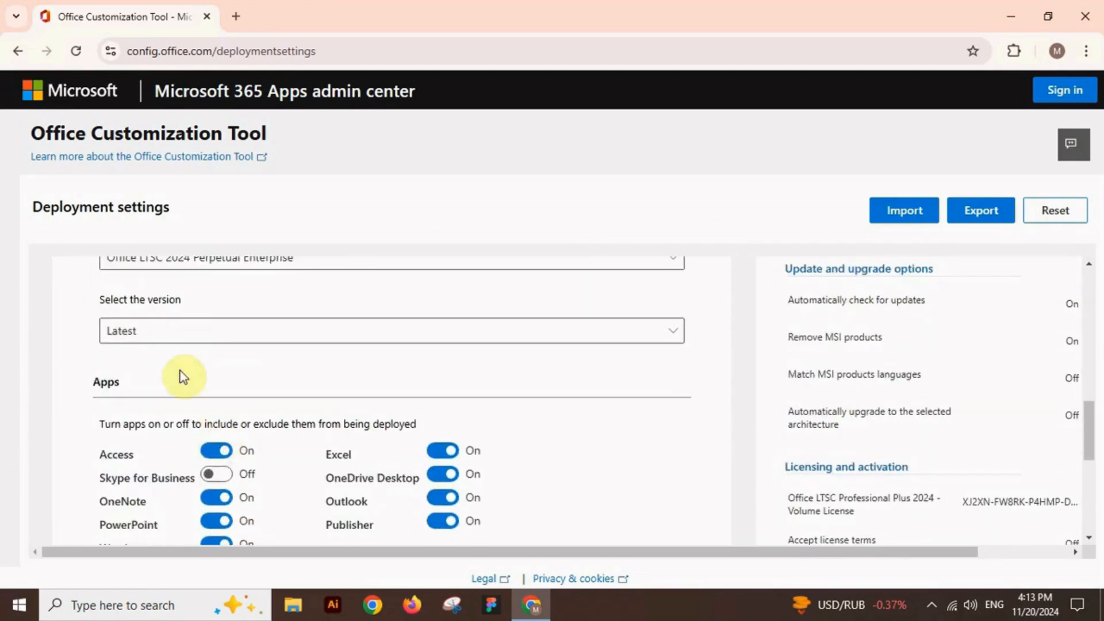
scroll(down, 3)
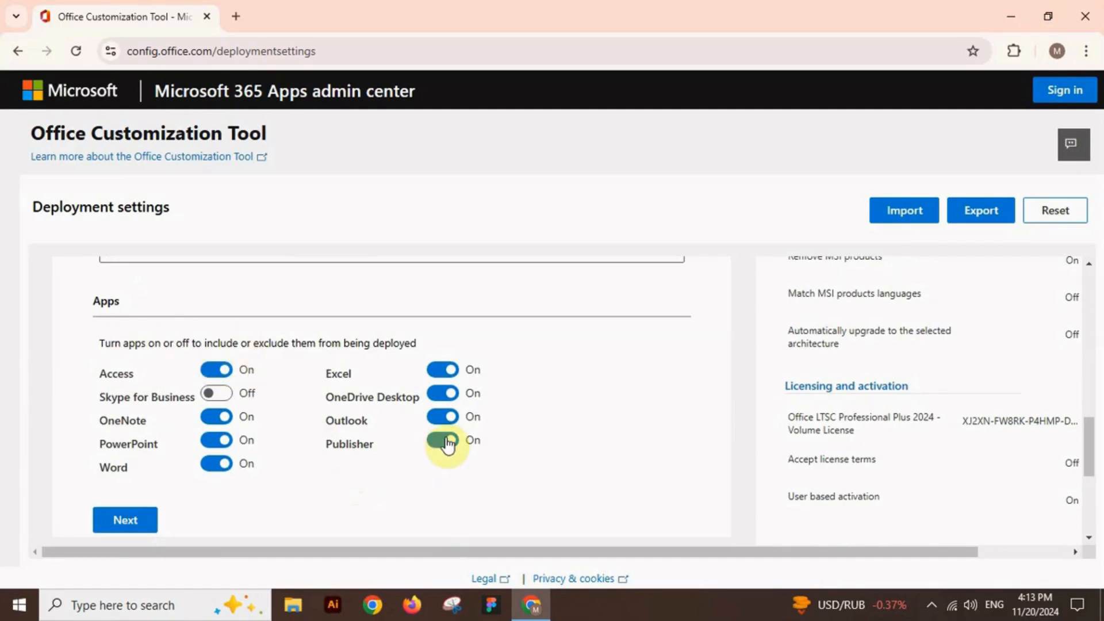
click(442, 440)
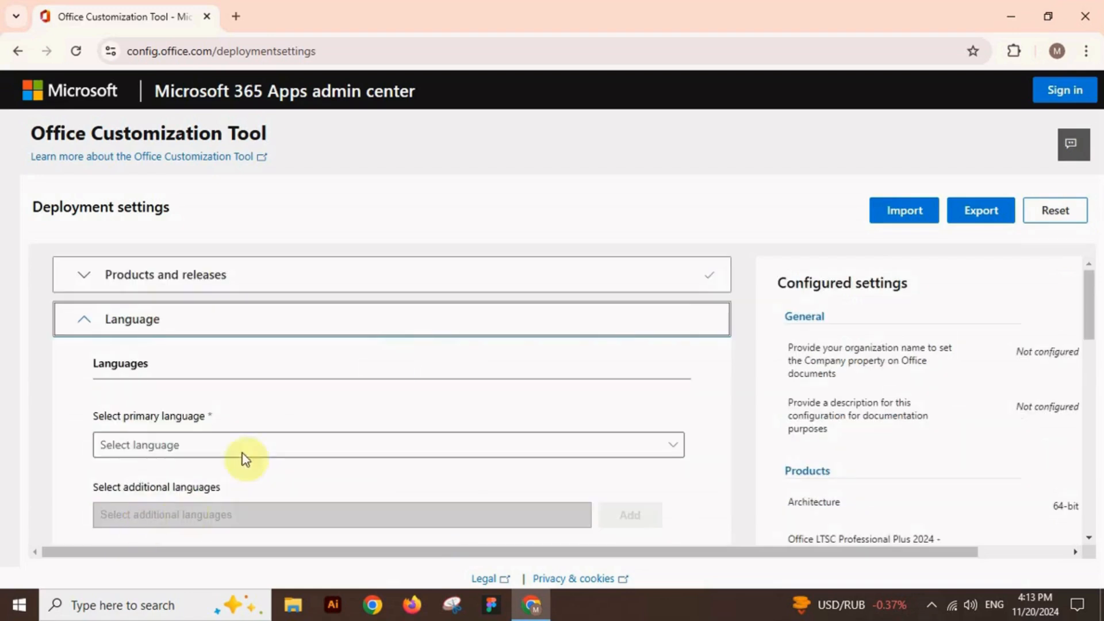
Pick English (United States) as the primary language and continue to Installation
click(387, 445)
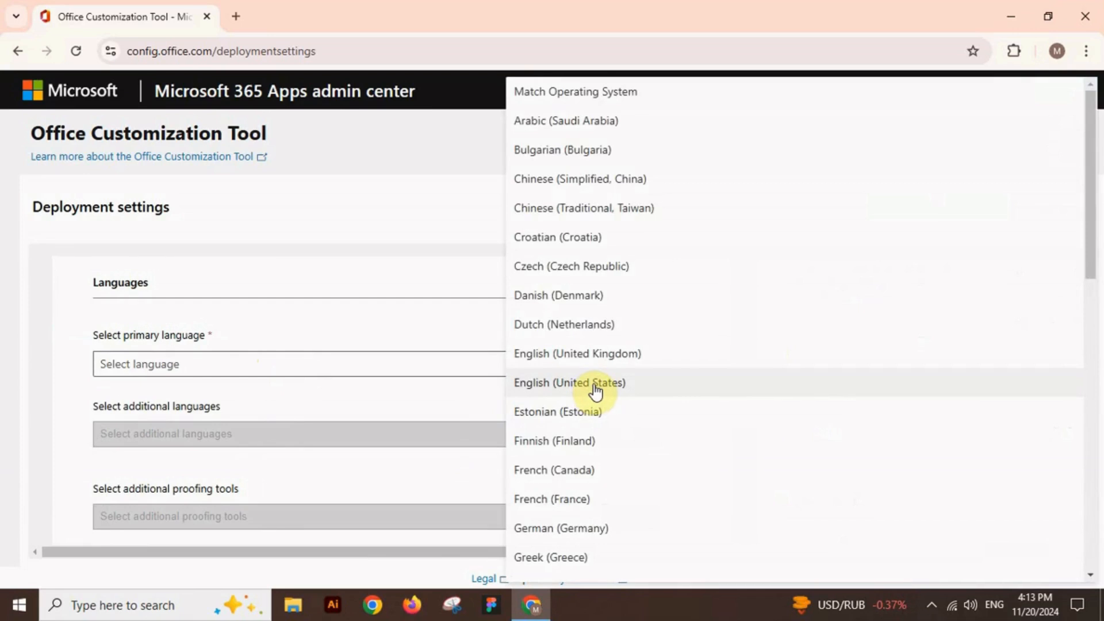
click(569, 383)
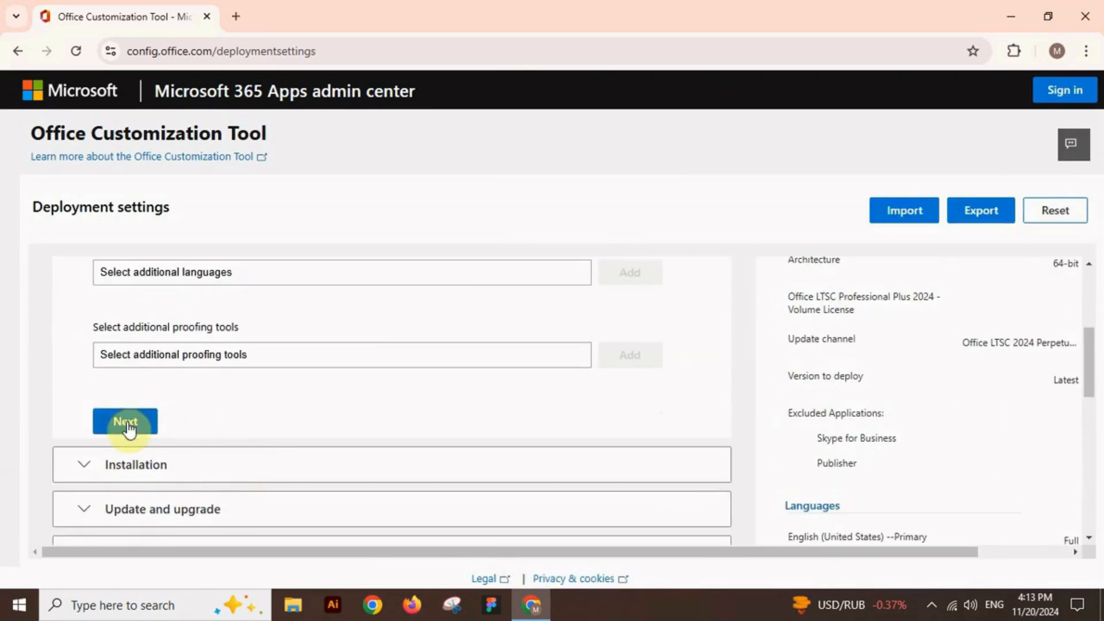
click(125, 420)
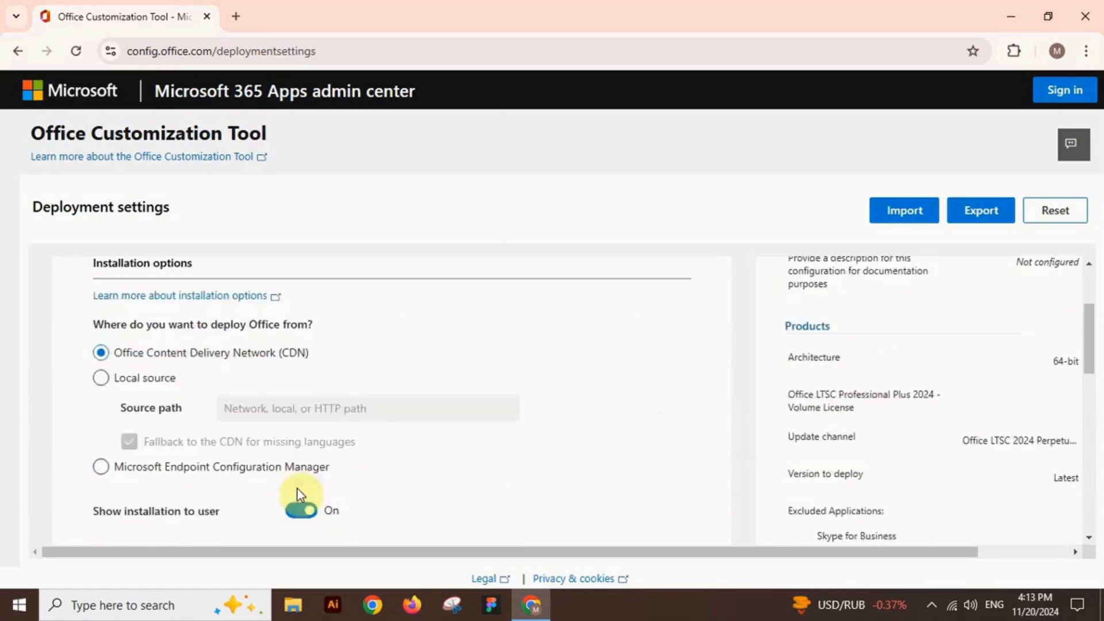
scroll(down, 3)
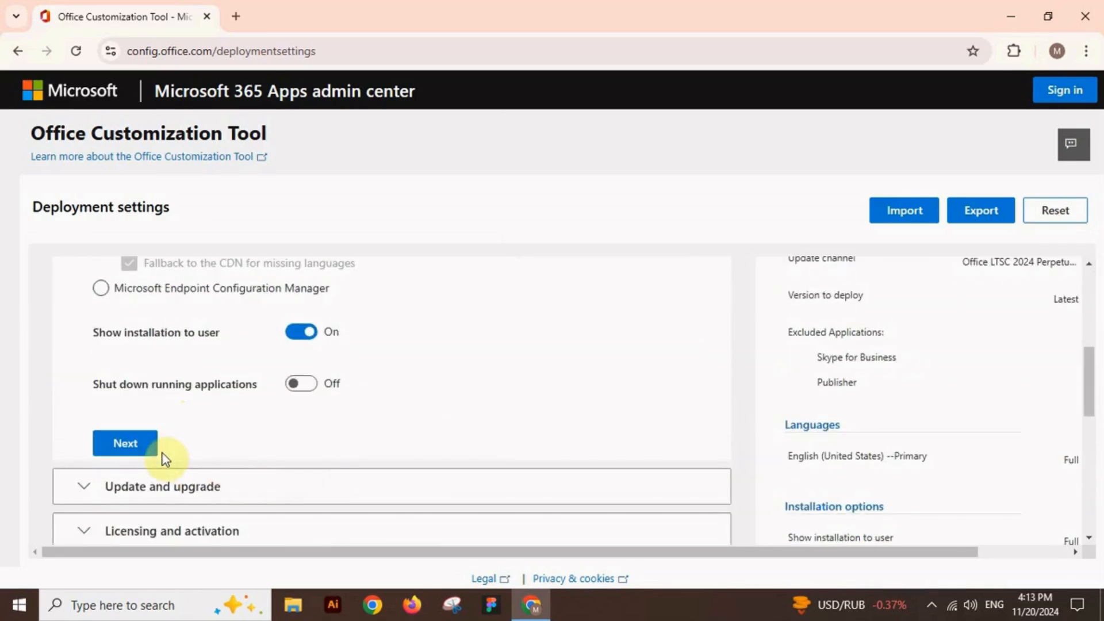
Keep defaults for Installation, Update, Licensing, General and Application preferences sections
click(125, 443)
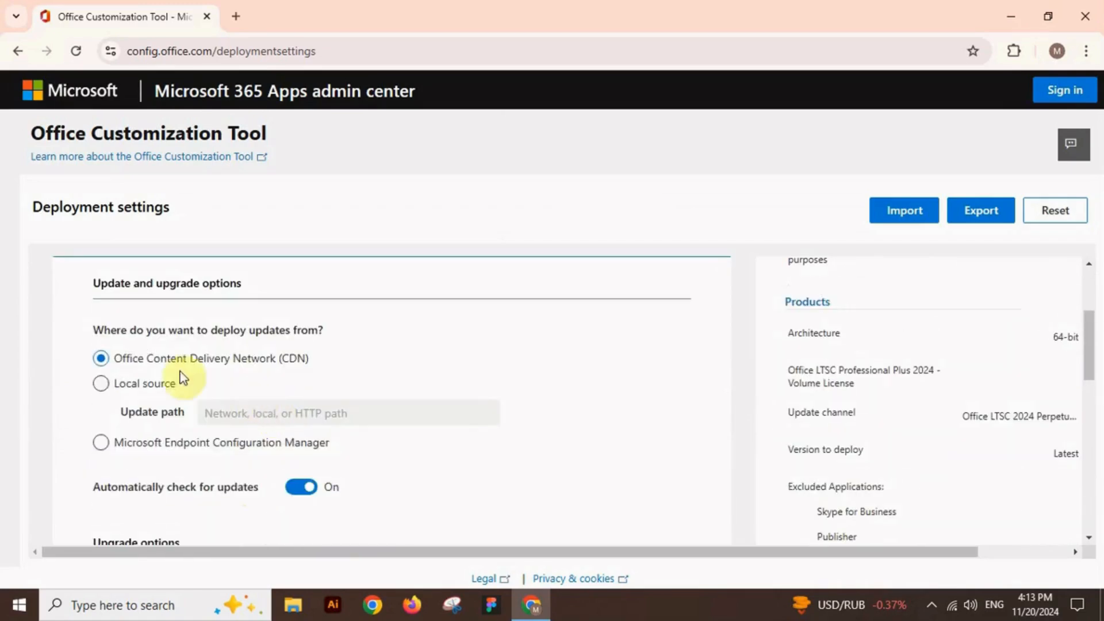
scroll(down, 3)
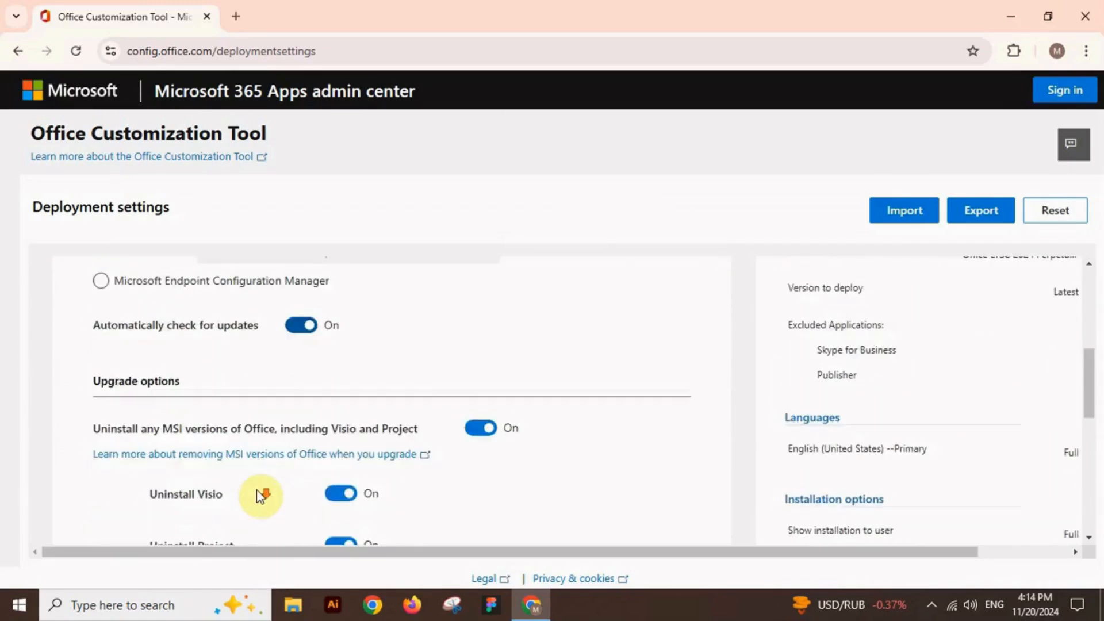
scroll(down, 3)
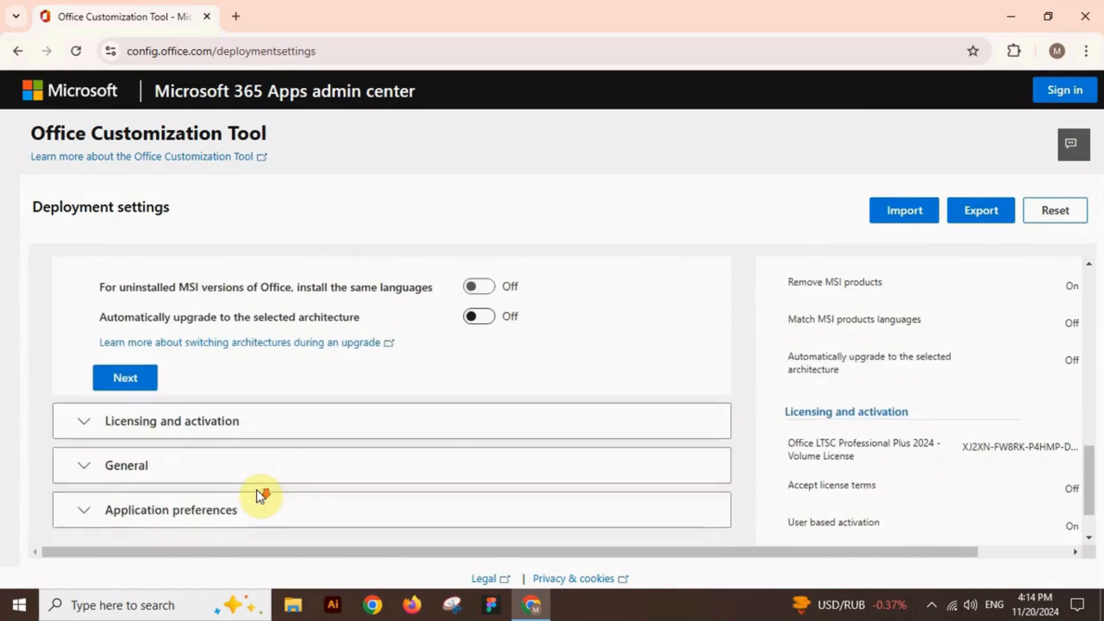
click(172, 421)
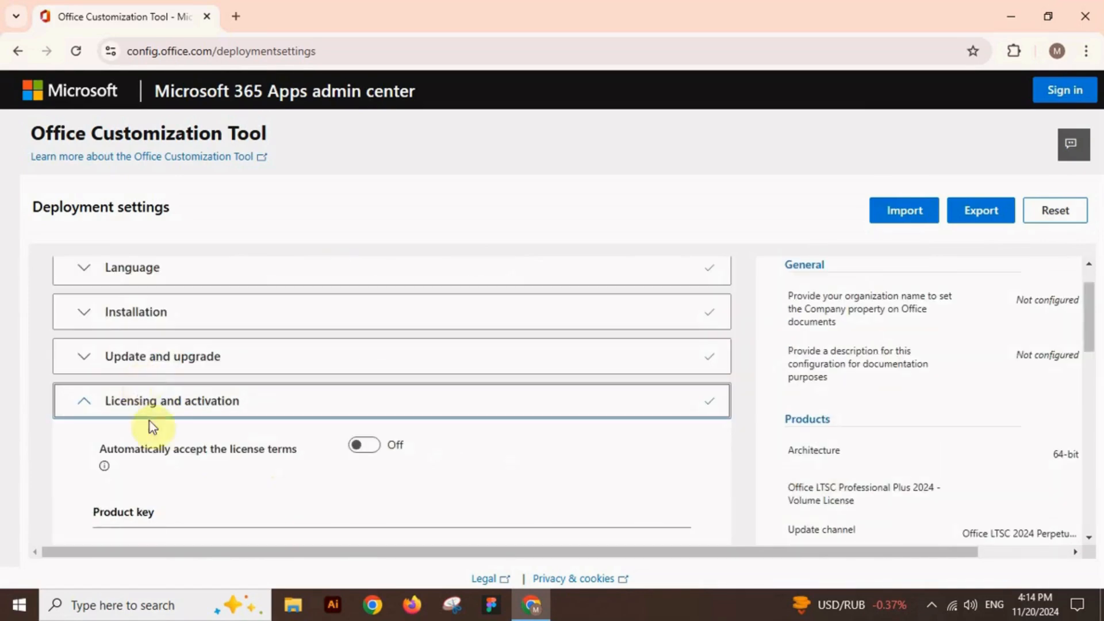
scroll(down, 3)
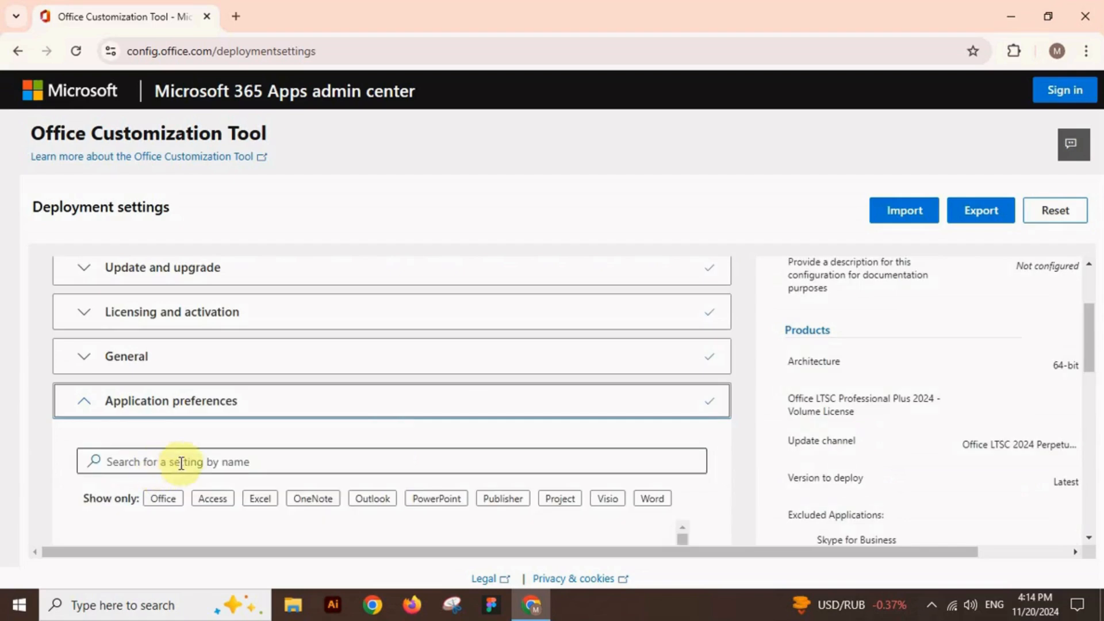
scroll(down, 3)
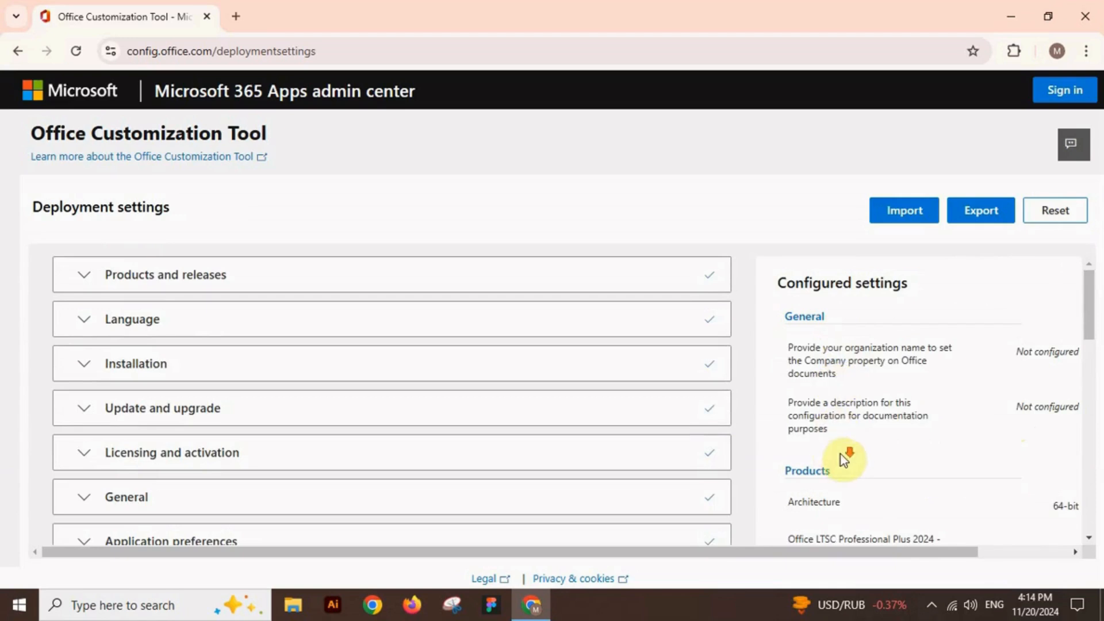
Set the Default File Format to Office Open XML formats
scroll(down, 3)
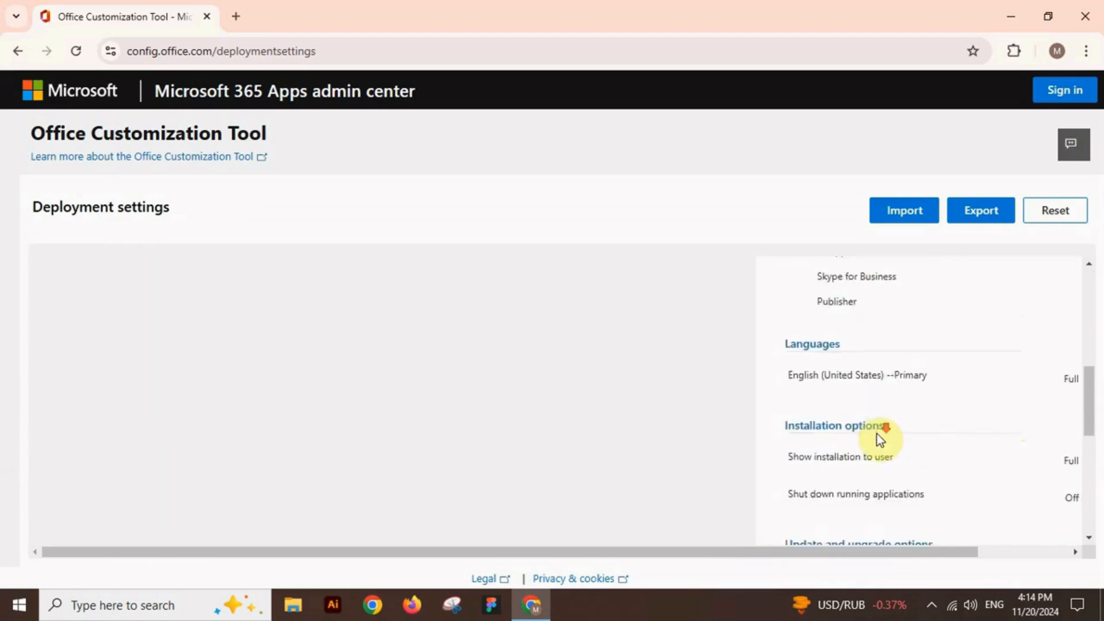
scroll(down, 3)
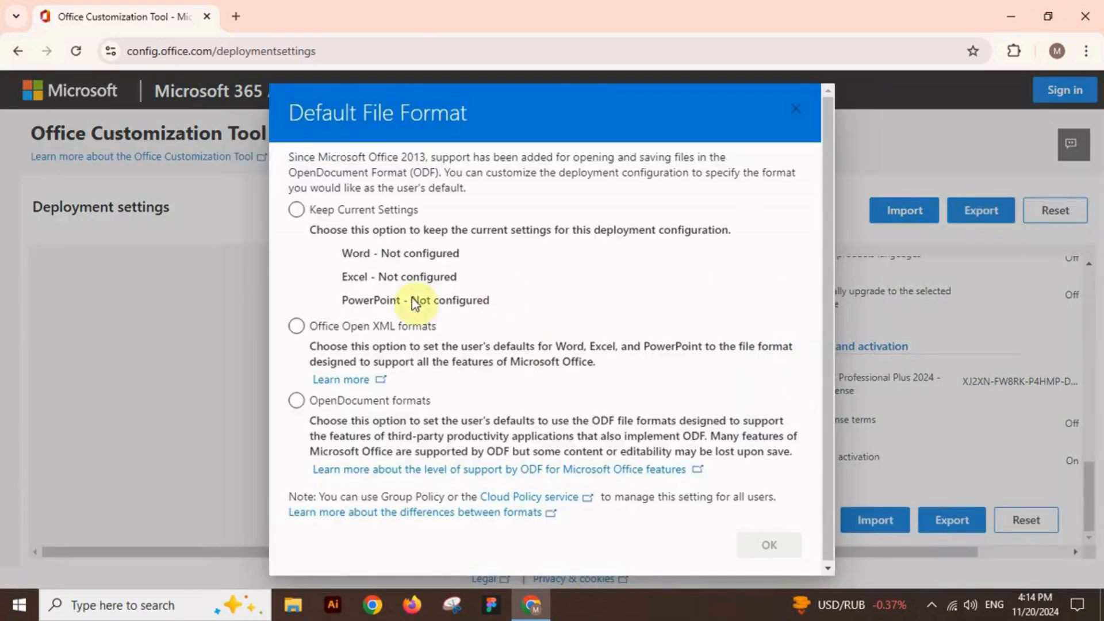
click(296, 326)
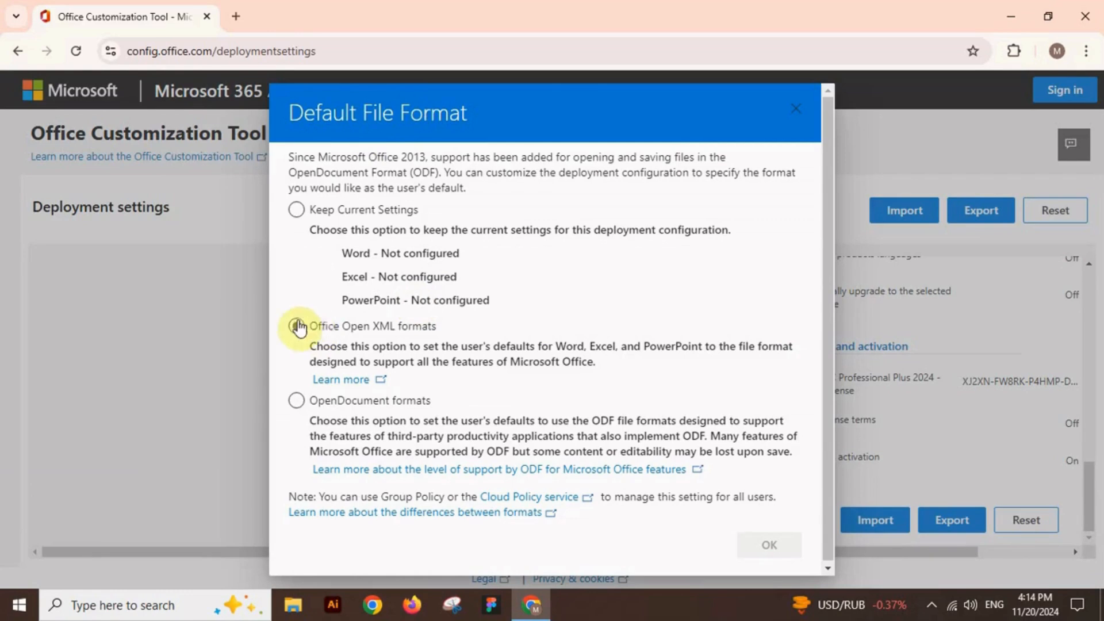
click(295, 326)
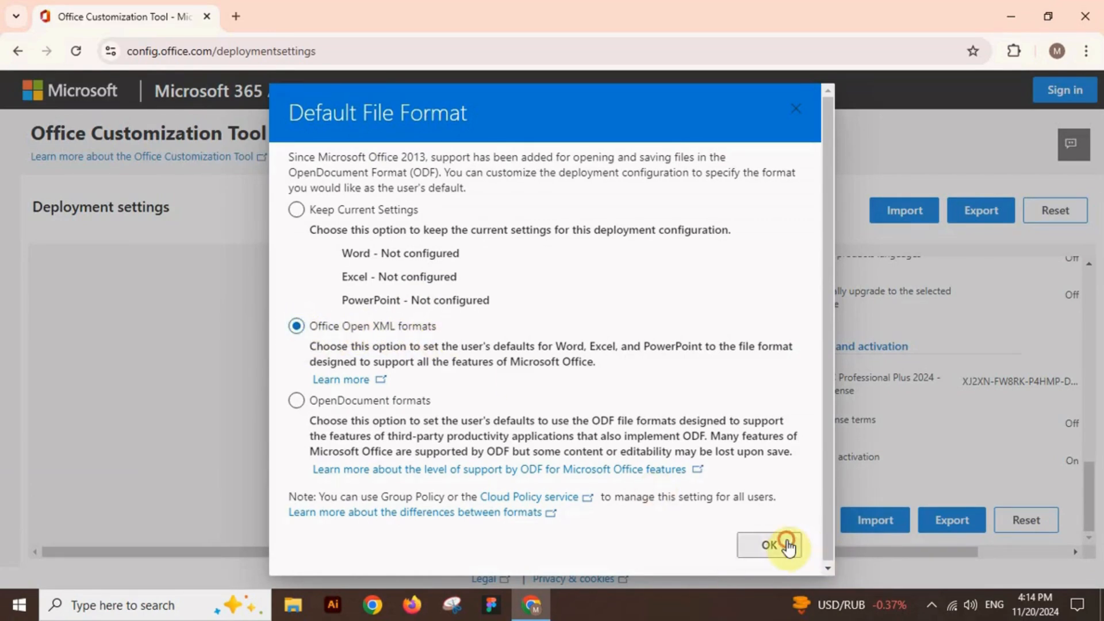
click(768, 545)
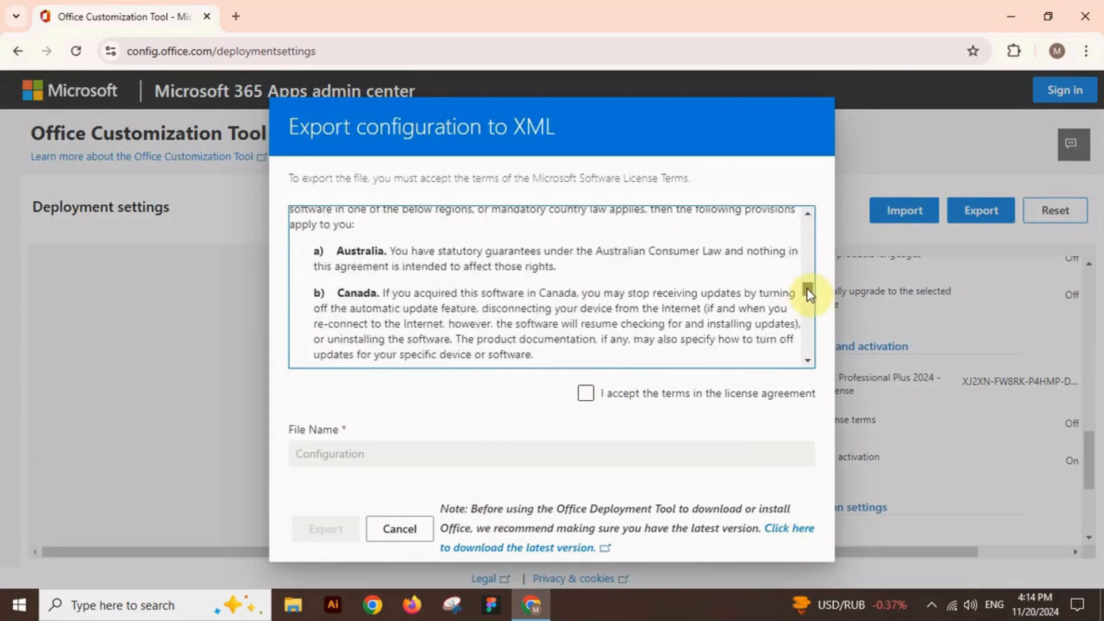
Accept the license terms and export the configuration as Configuration.xml
click(585, 392)
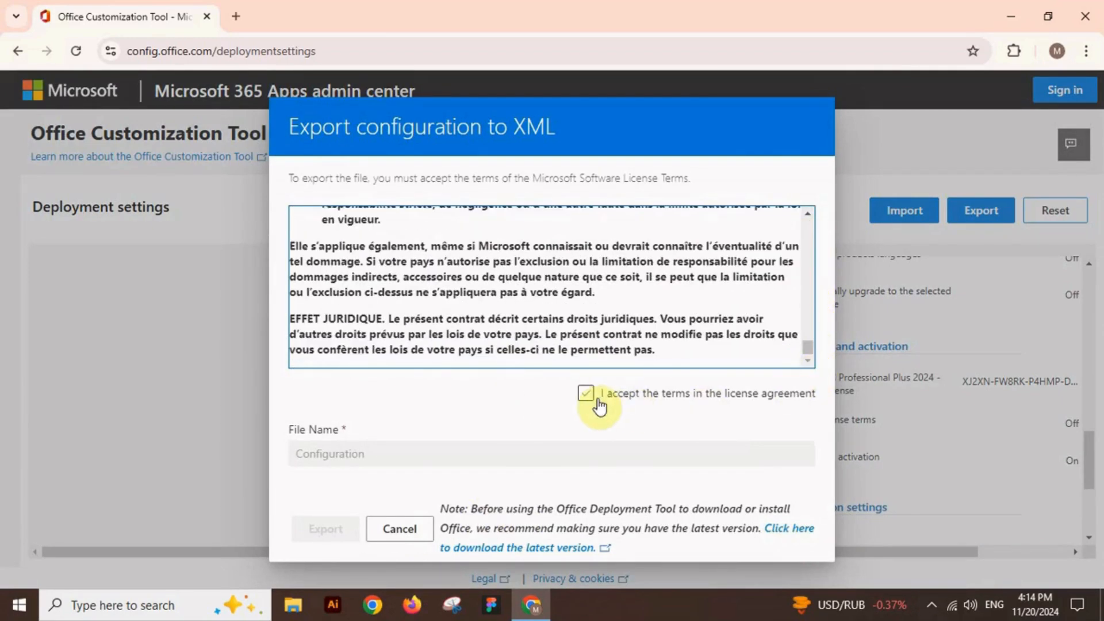
click(585, 393)
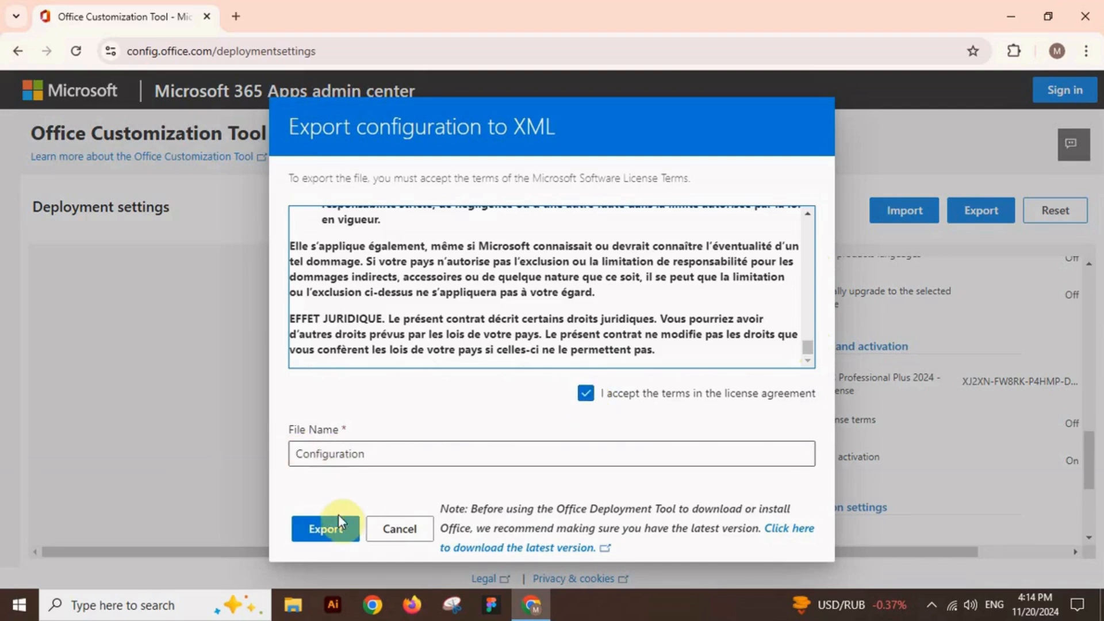
click(326, 529)
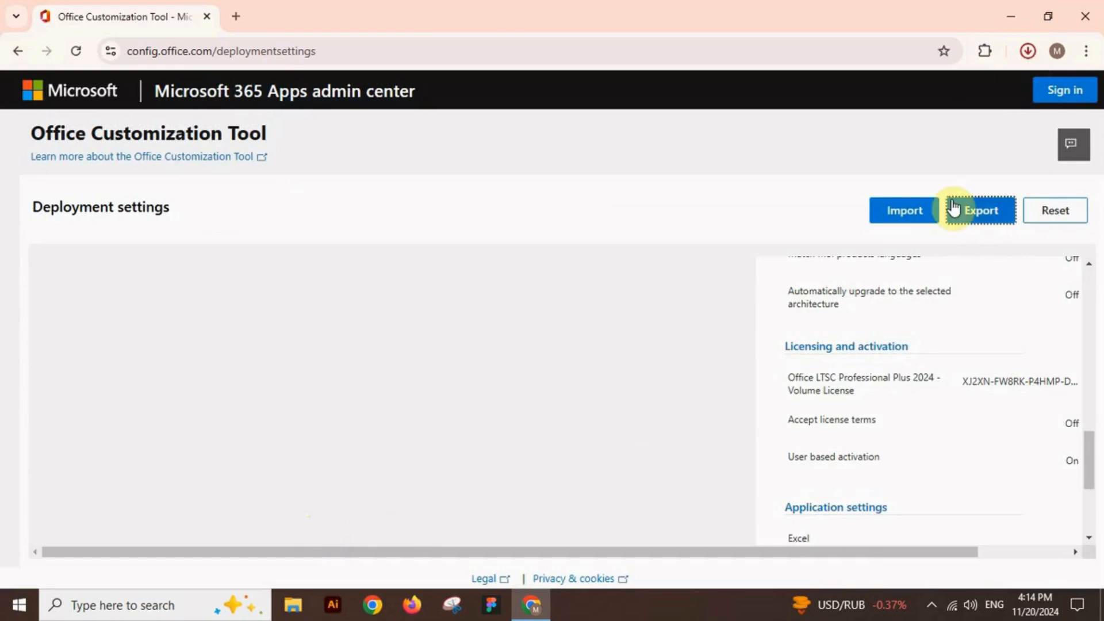
click(980, 210)
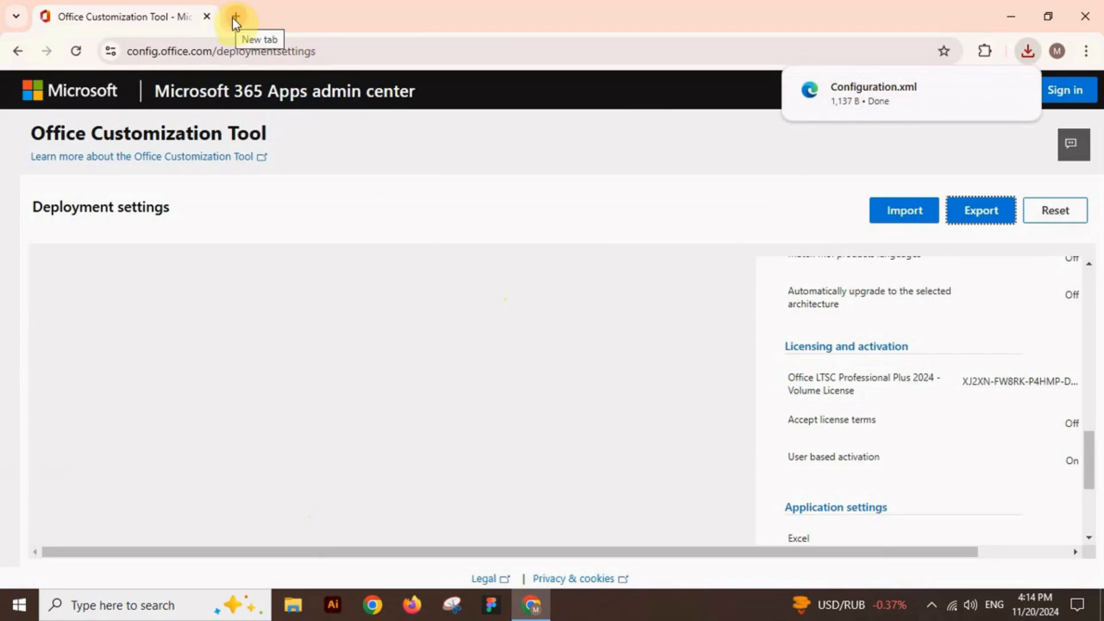
Search 'office deployment tool' in a new browser tab
click(236, 16)
text(office)
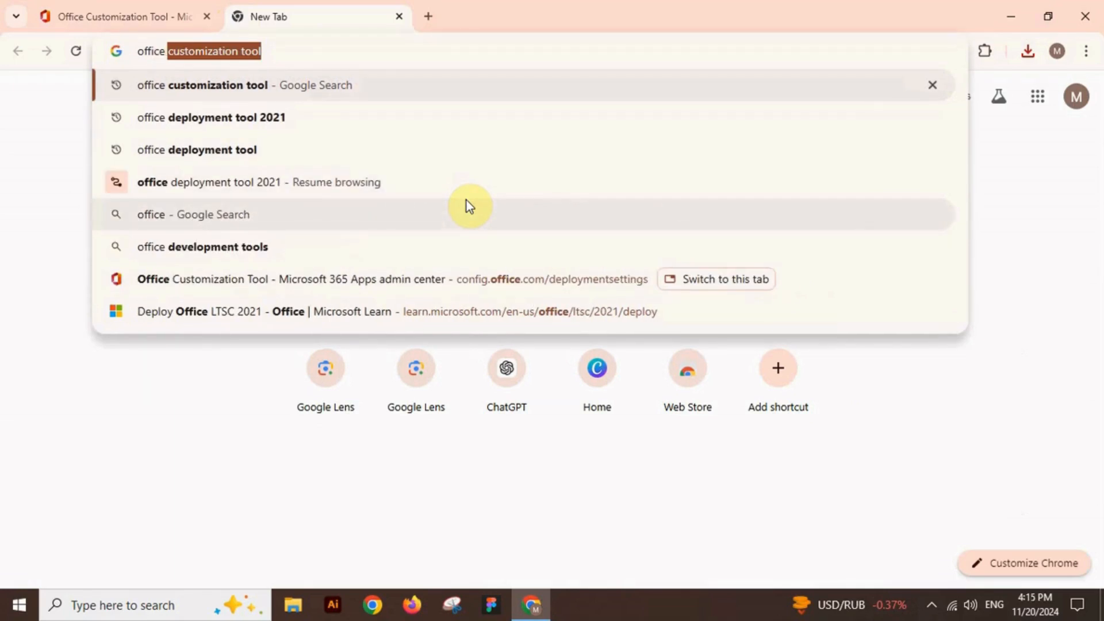
click(211, 117)
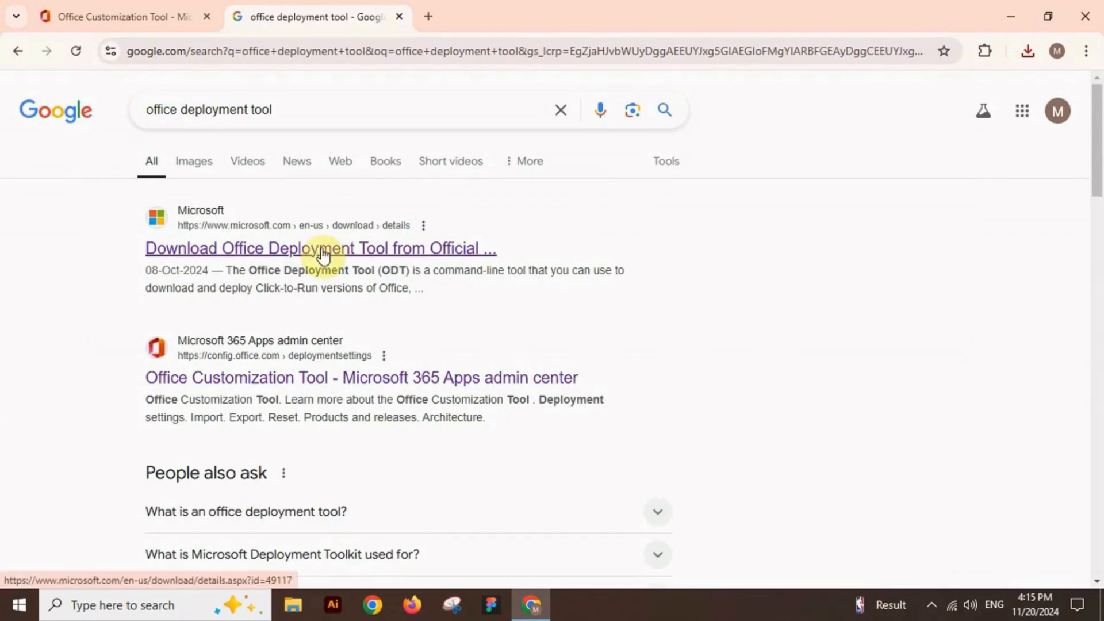
Download the Office Deployment Tool from Microsoft's download page
click(321, 247)
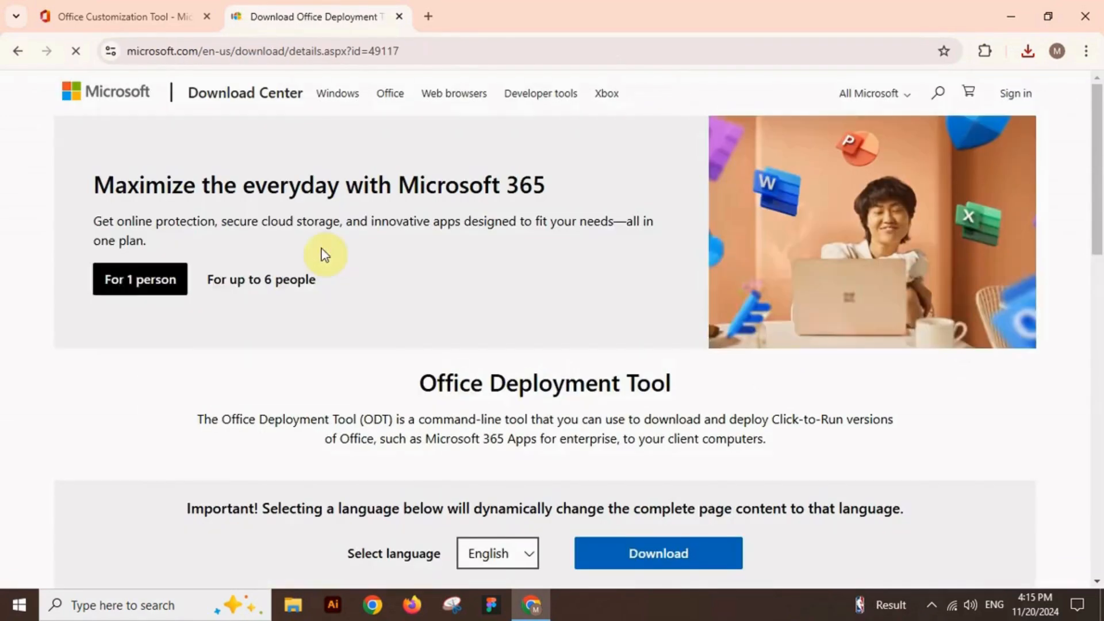
scroll(down, 3)
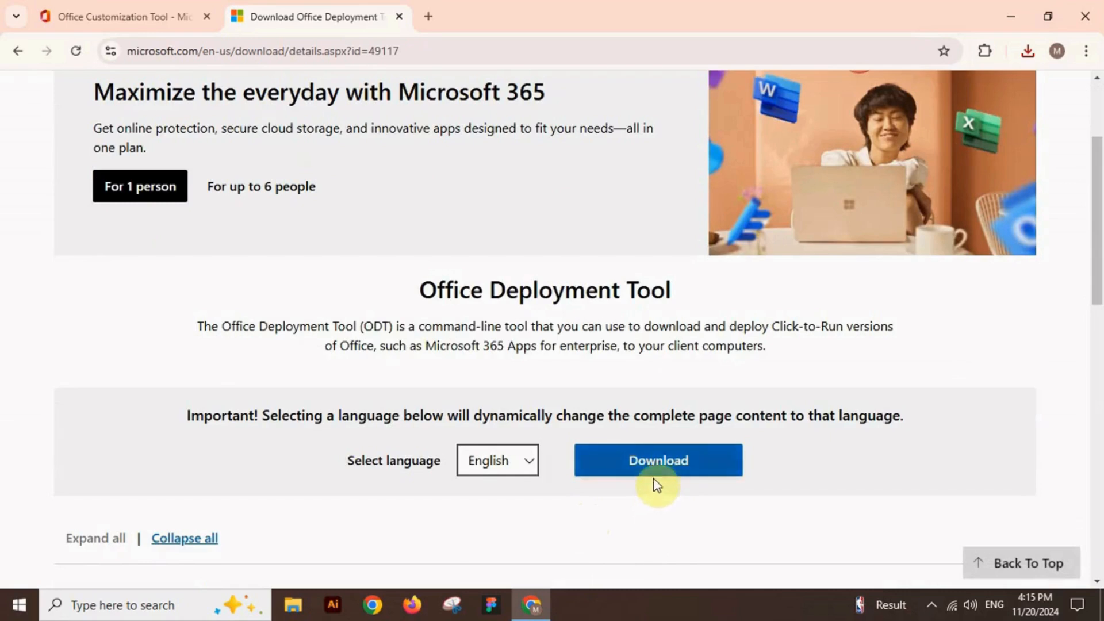
click(657, 460)
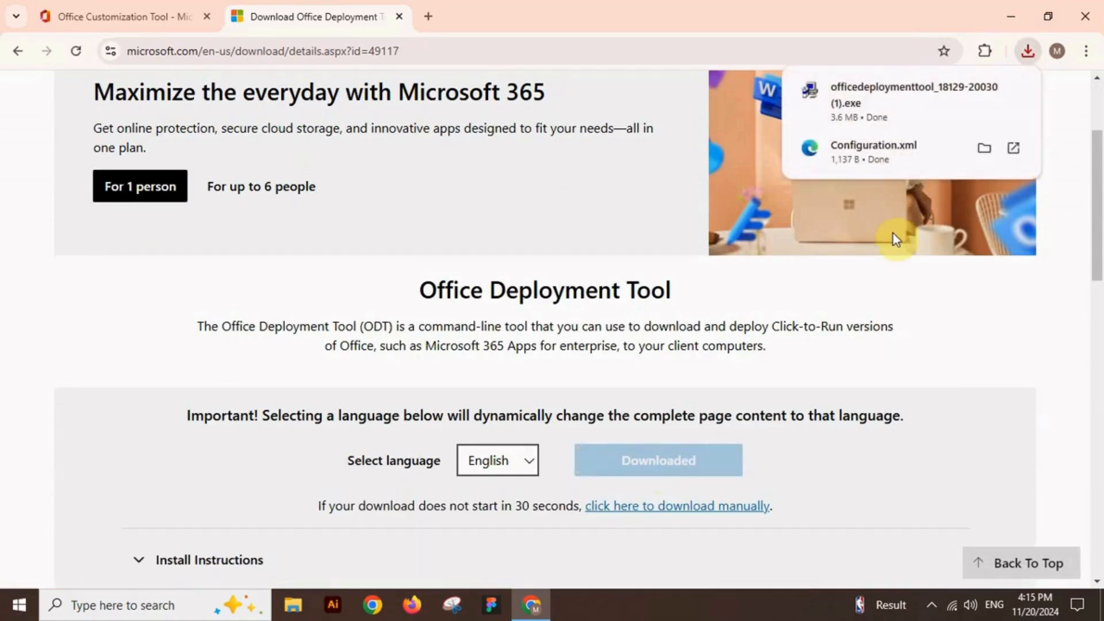
mouse_move(984, 148)
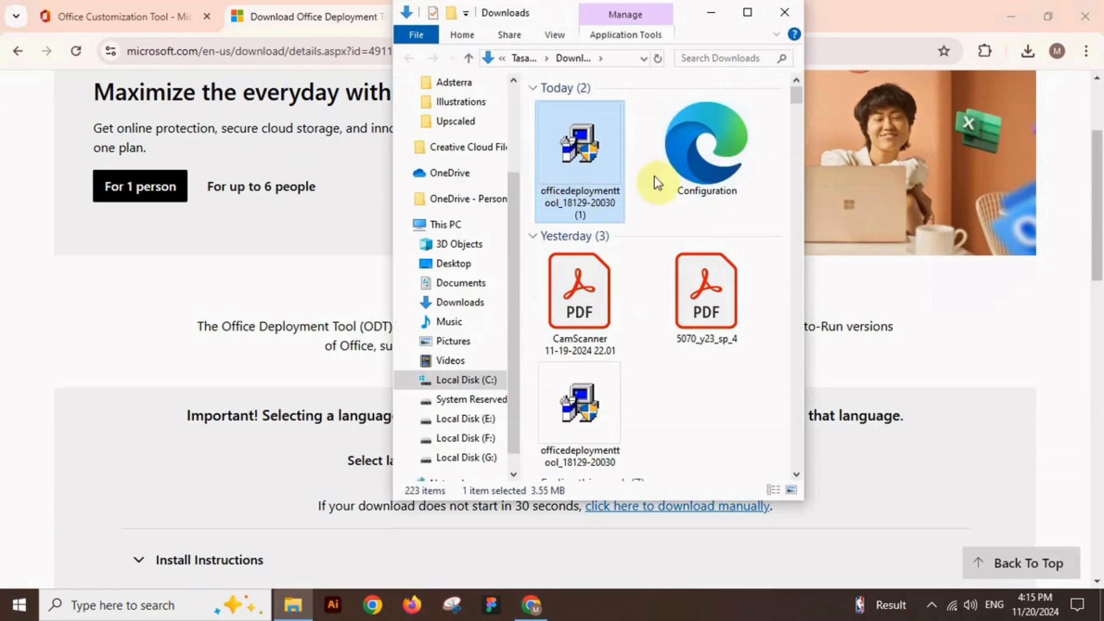
mouse_move(632, 197)
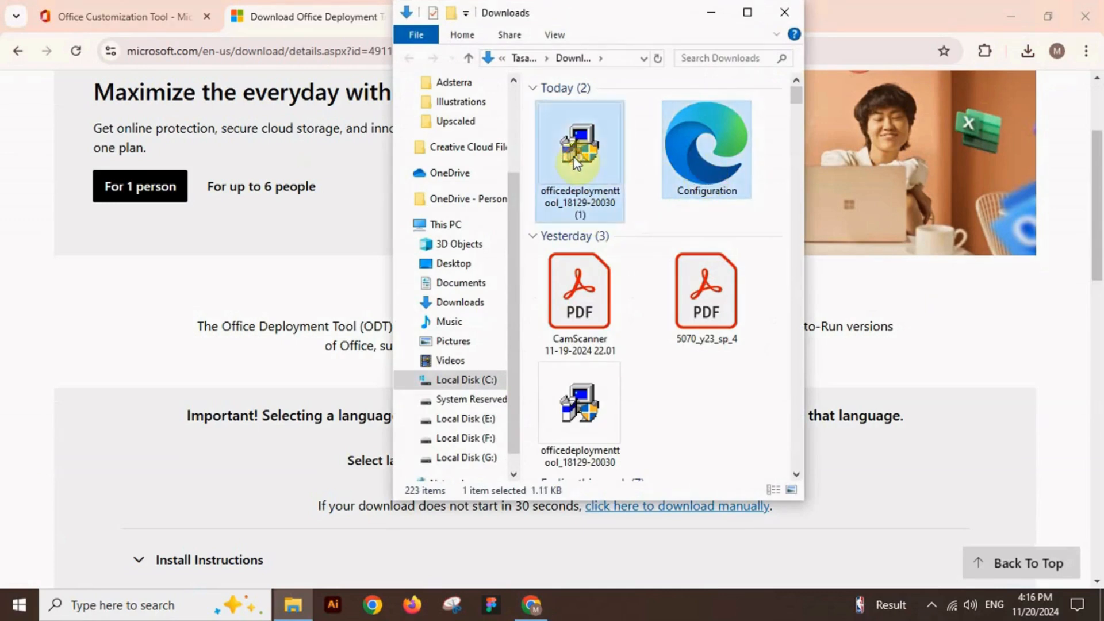
Select the officedeploymenttool exe and Configuration file, then browse to Local Disk (C:)
click(705, 148)
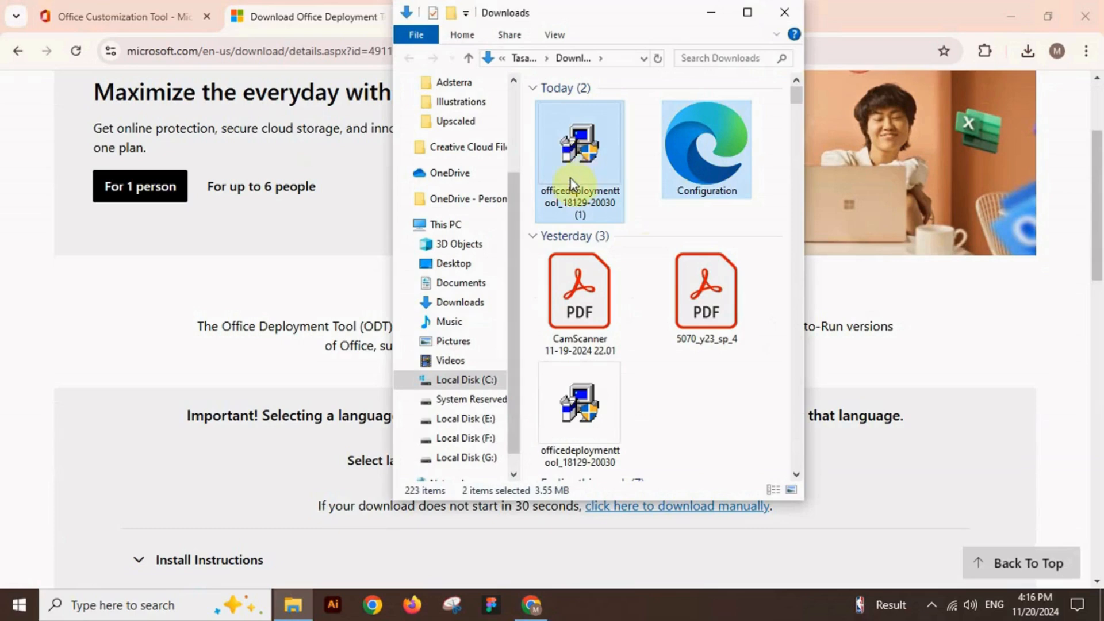
click(465, 380)
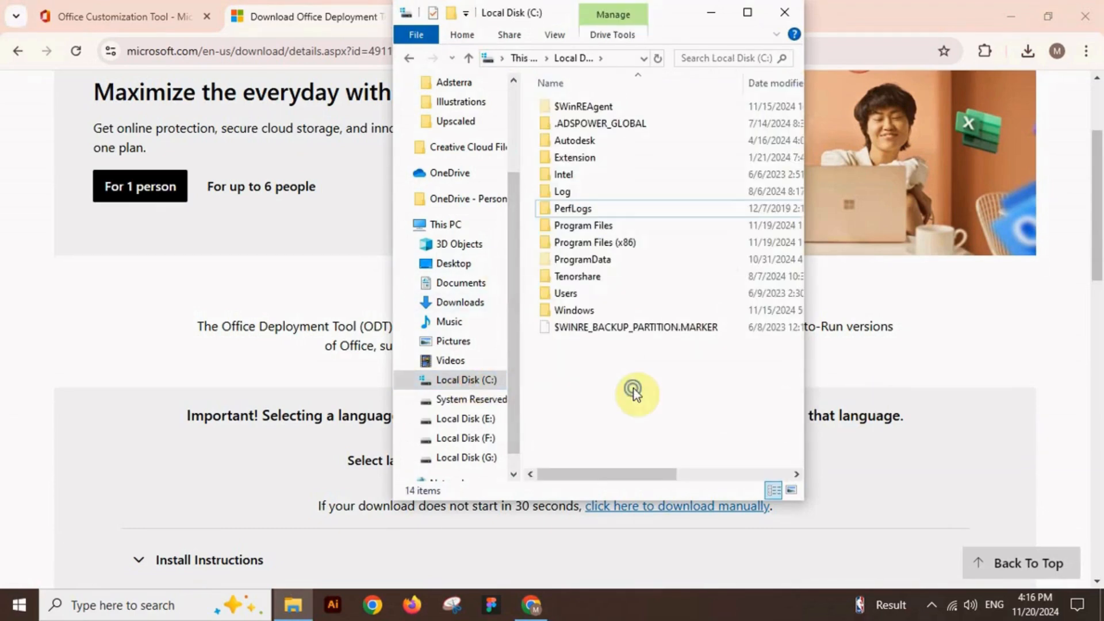
Maximize File Explorer and create a folder named Office2024 on C:
click(748, 12)
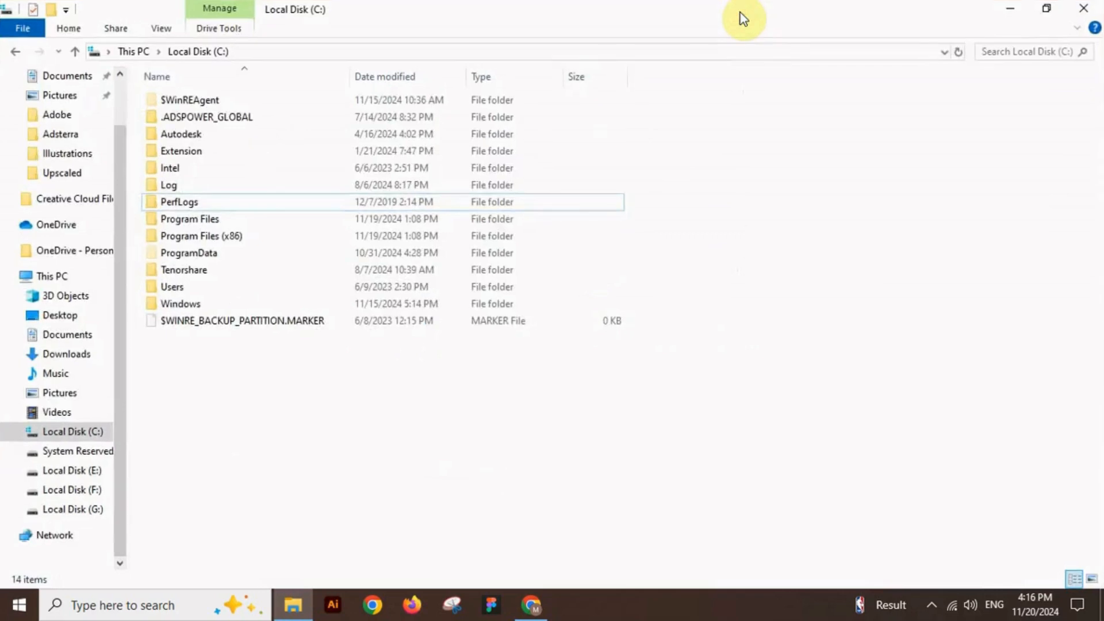
click(73, 432)
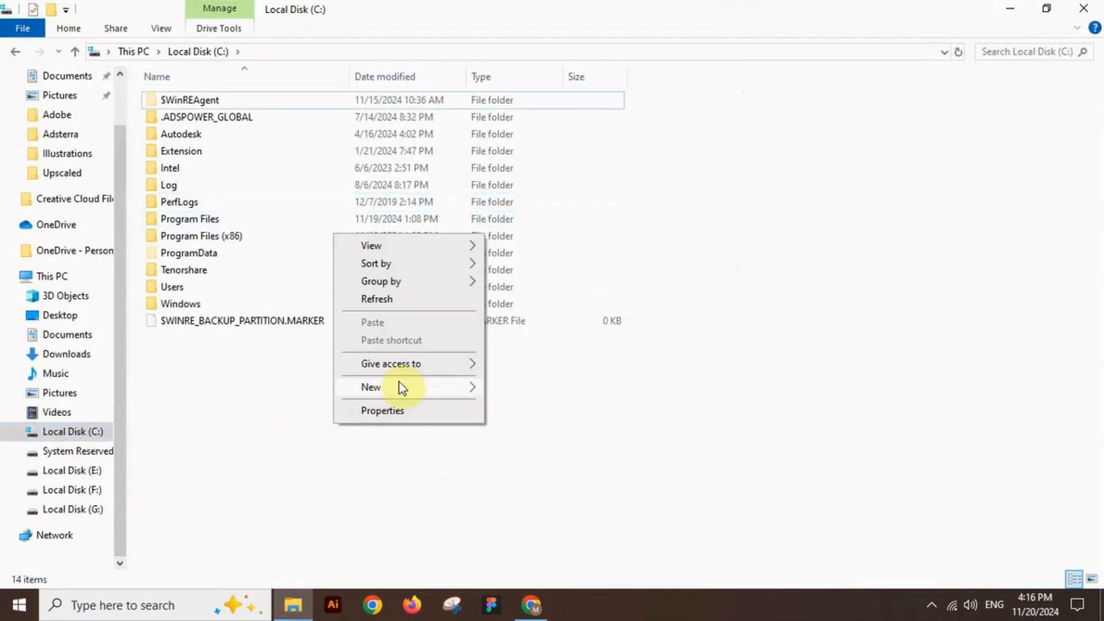
click(370, 387)
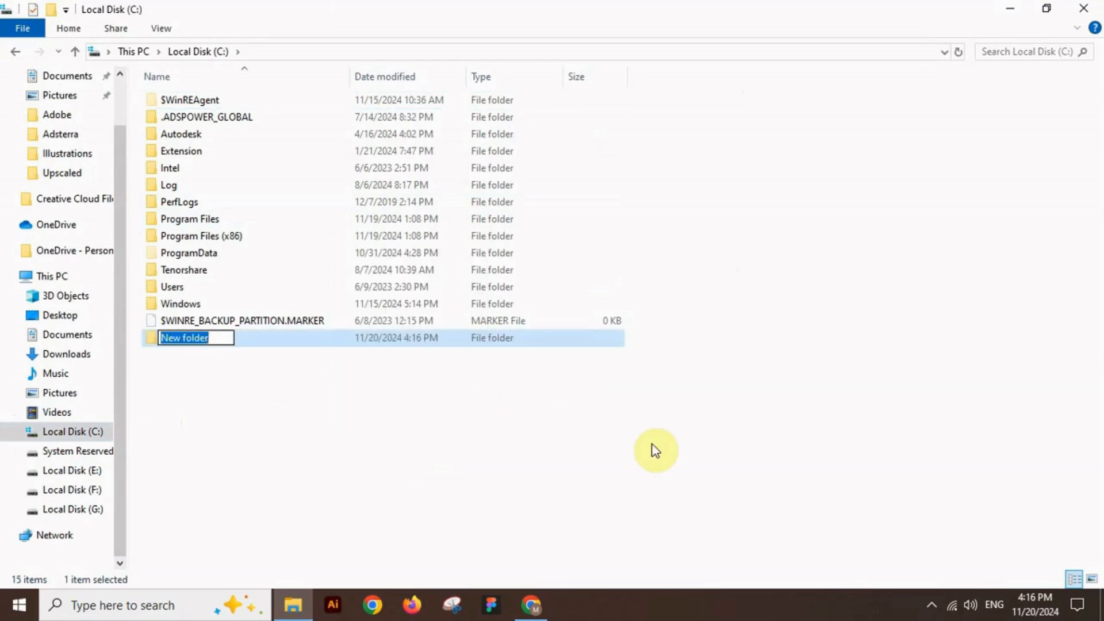
text(Office)
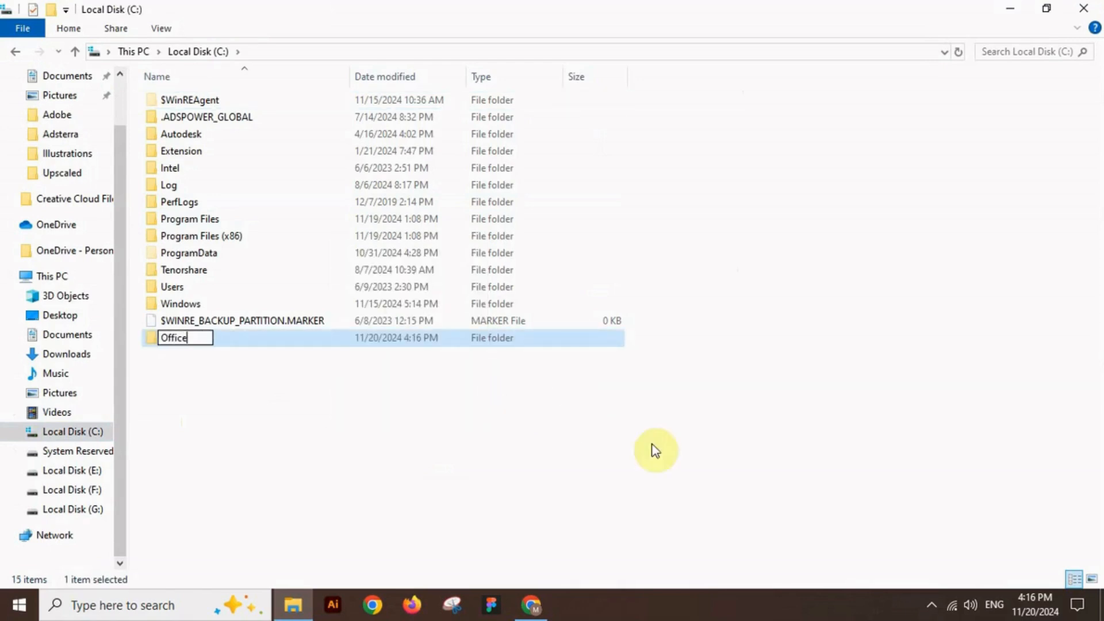
text(2024)
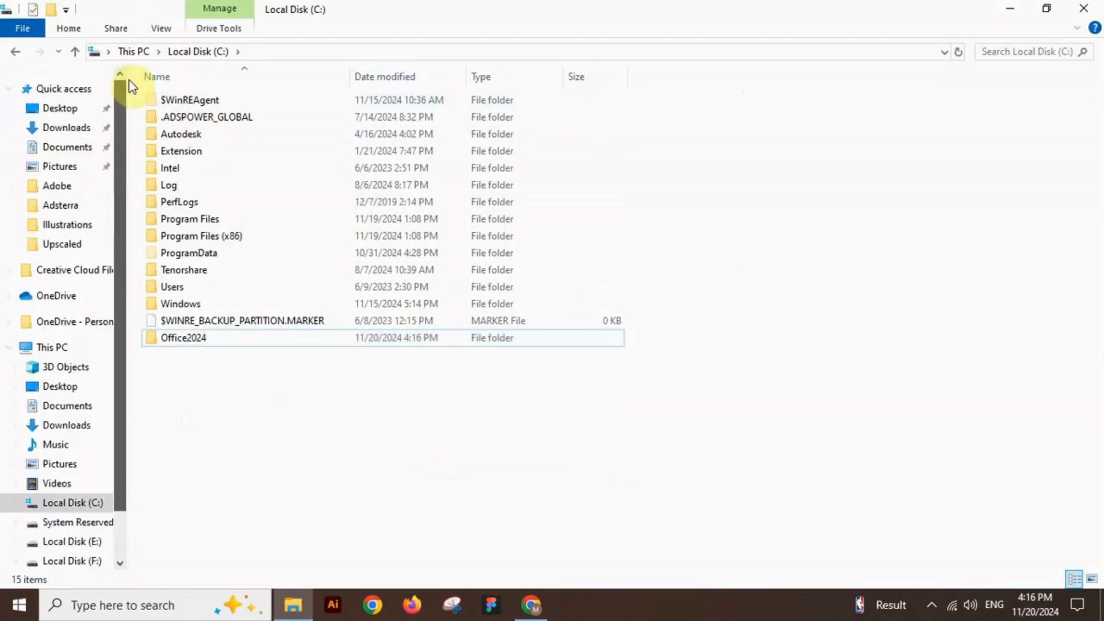
Move both downloaded files into C:\Office2024 and select the deployment tool executable
click(67, 127)
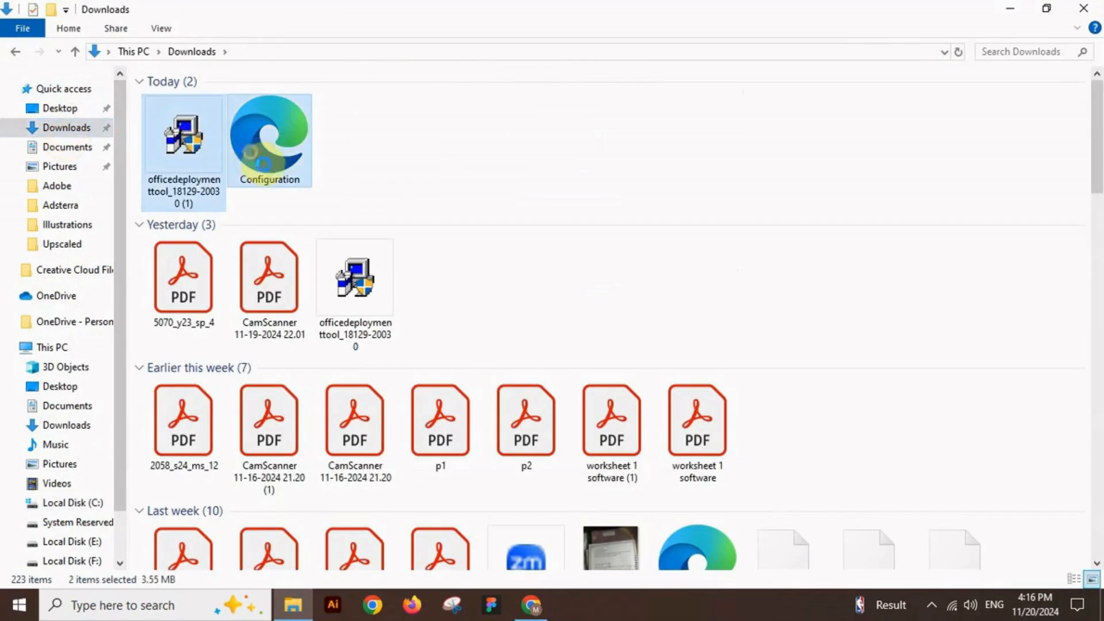
right_click(269, 141)
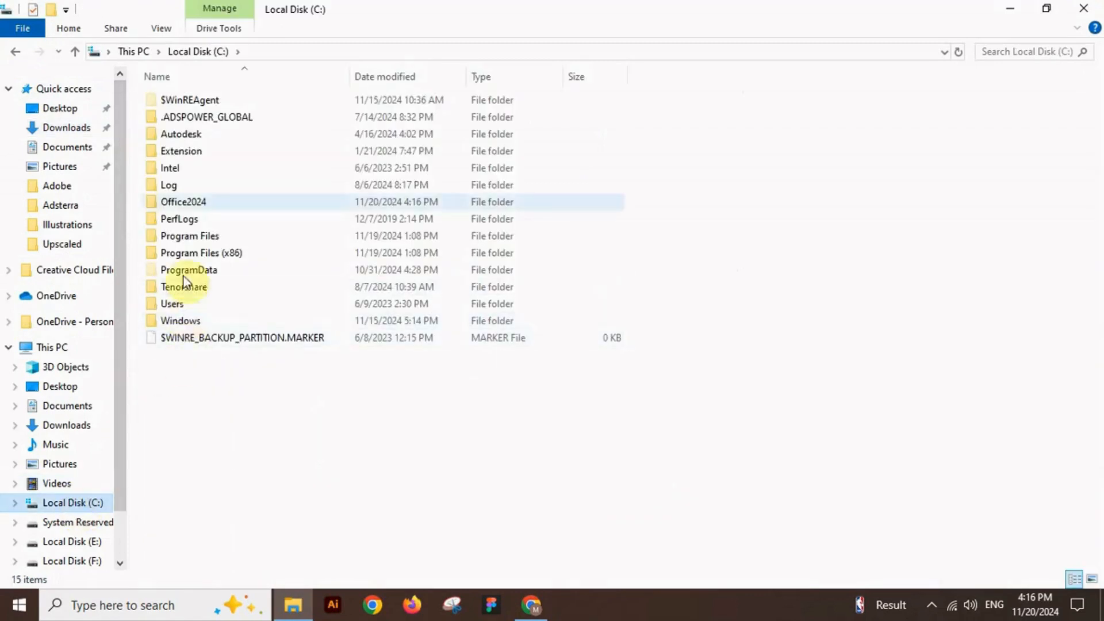
double_click(183, 202)
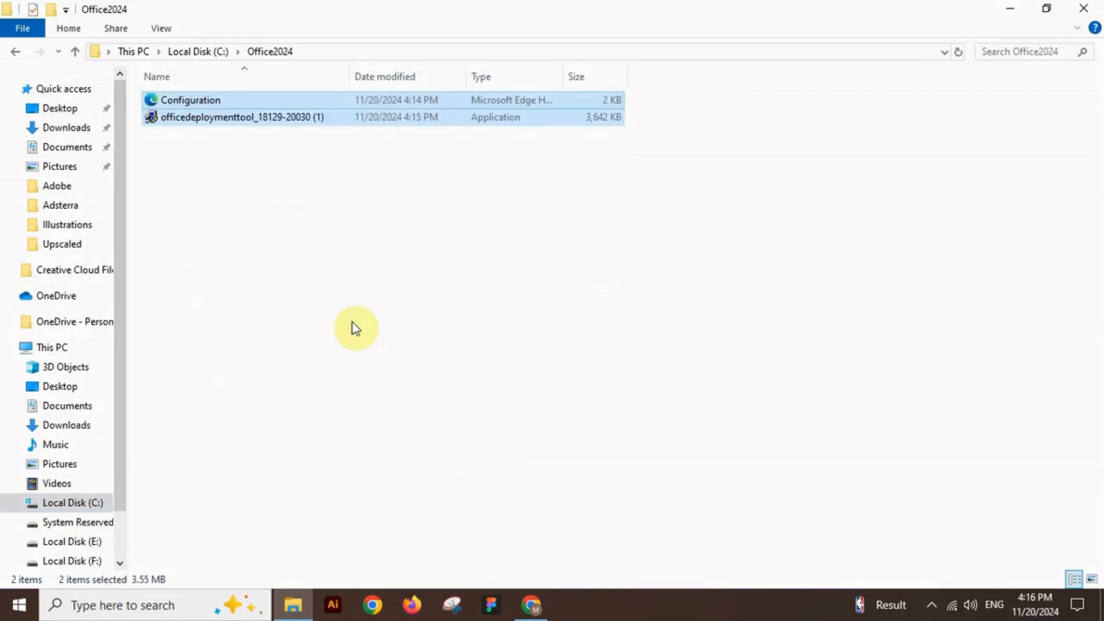
click(294, 194)
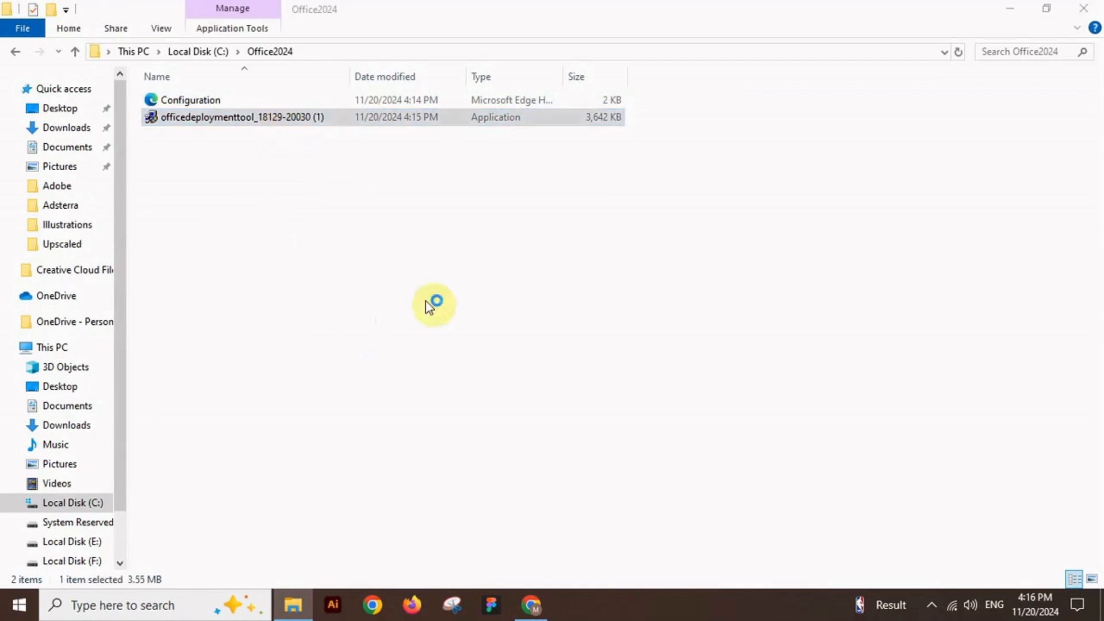
click(240, 116)
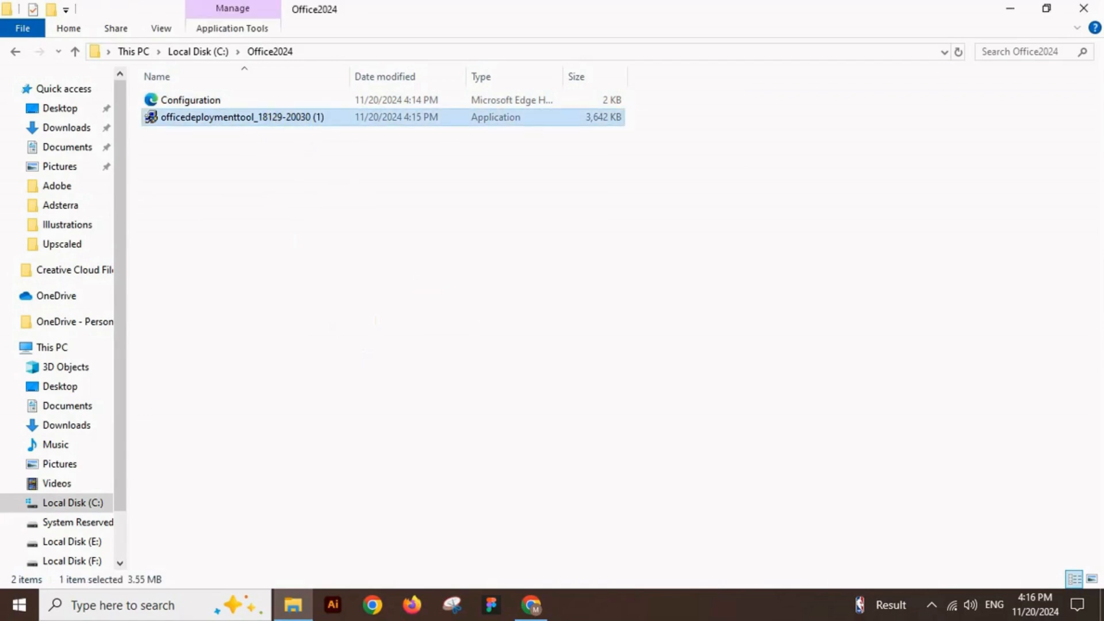
Run the Office Deployment Tool, accept its license, and extract its files into Office2024
double_click(242, 116)
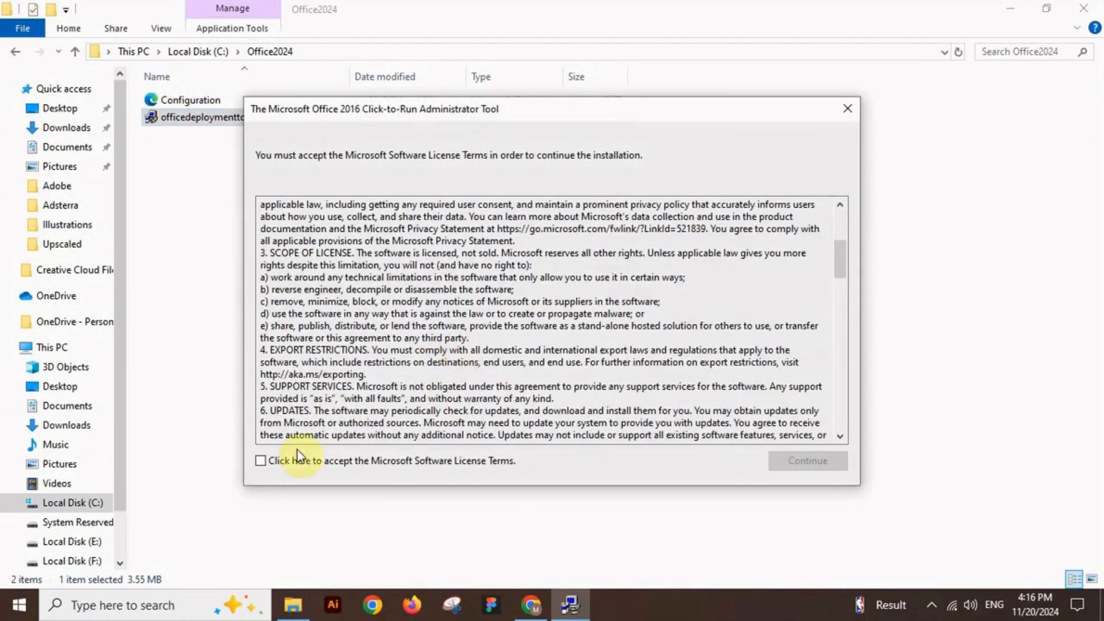
click(261, 461)
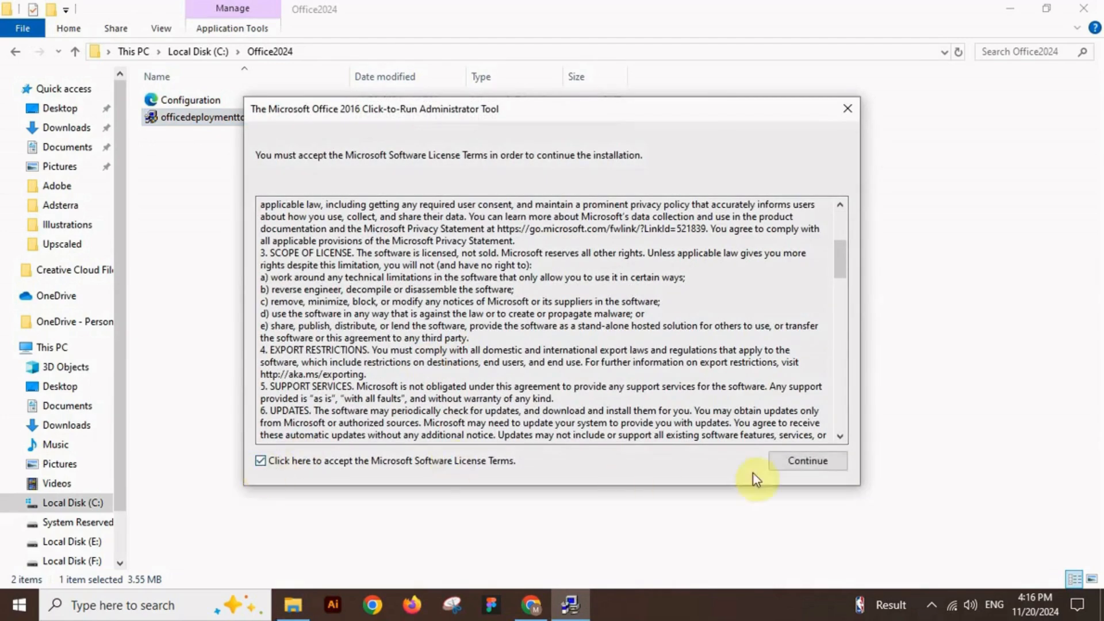
click(807, 461)
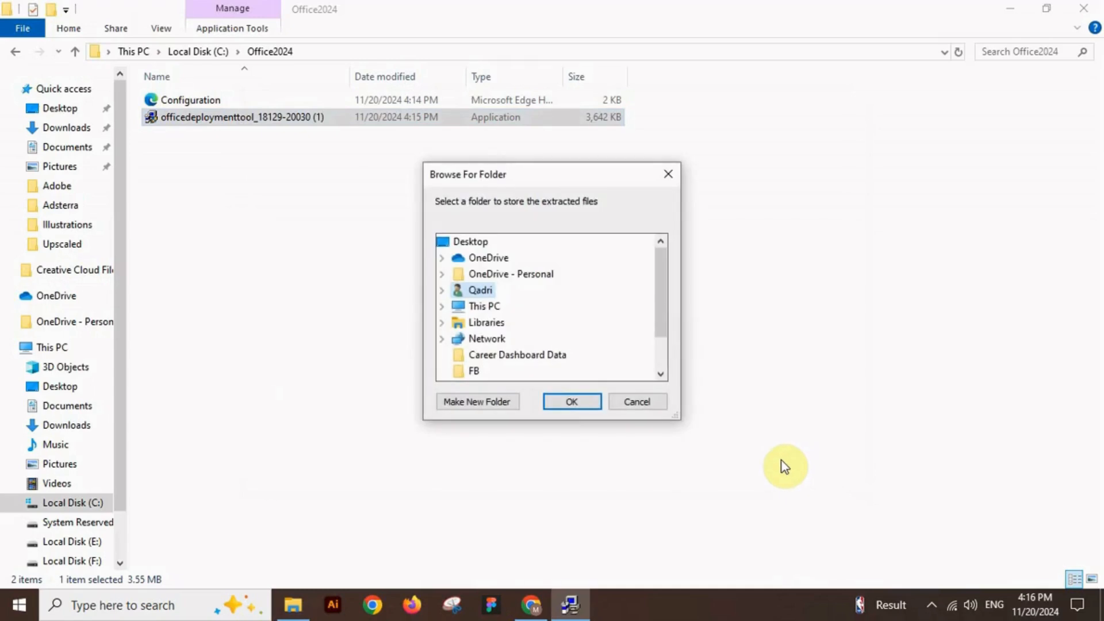
scroll(down, 3)
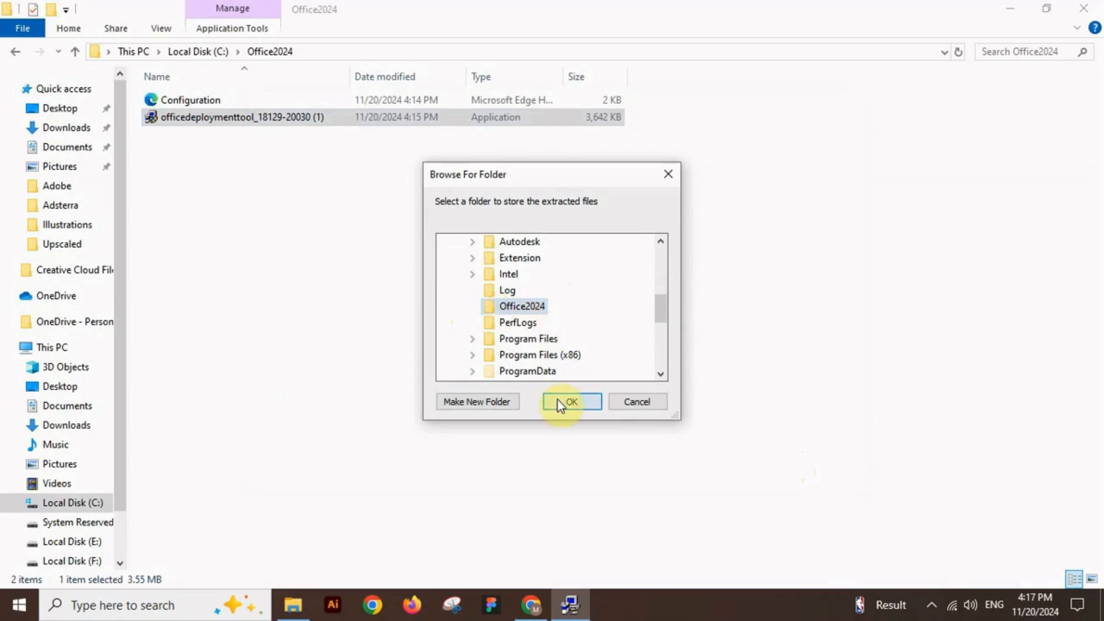
click(570, 401)
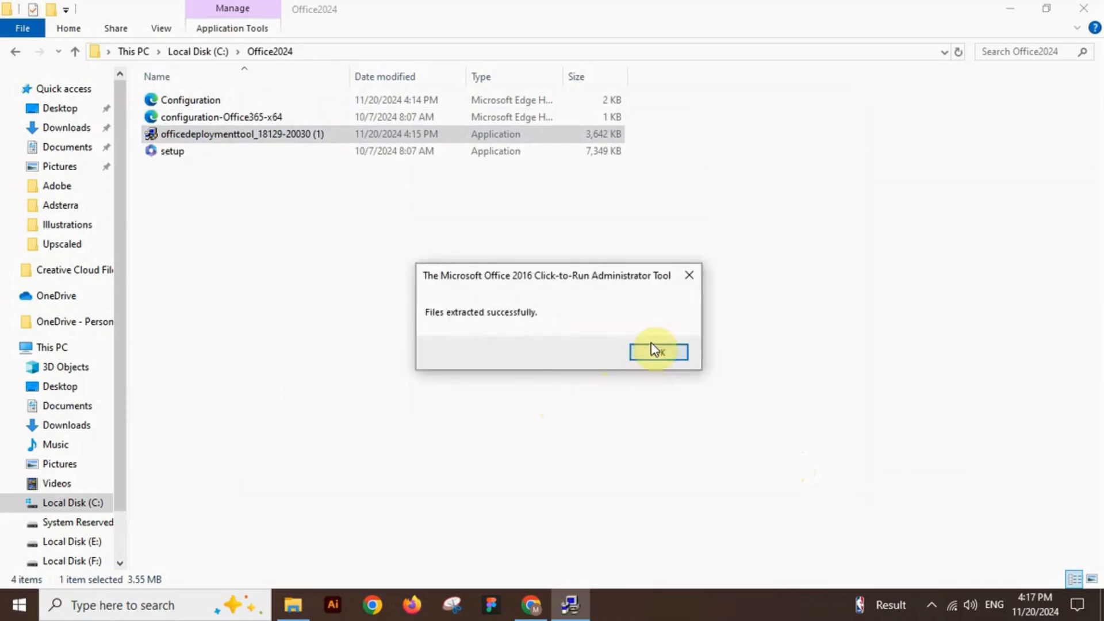
click(658, 351)
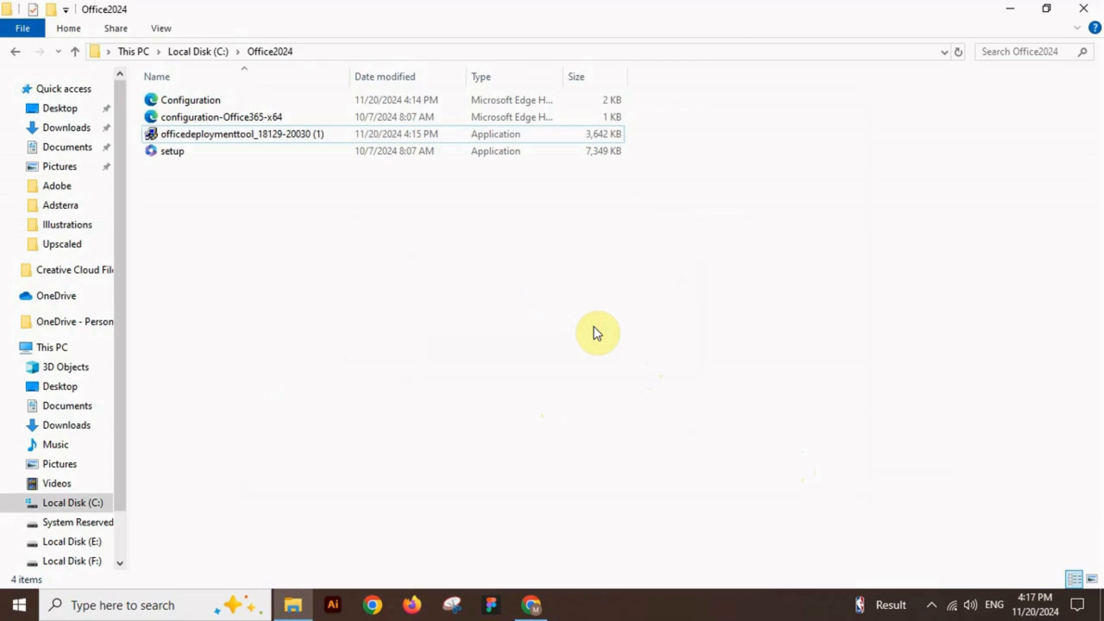
mouse_move(327, 244)
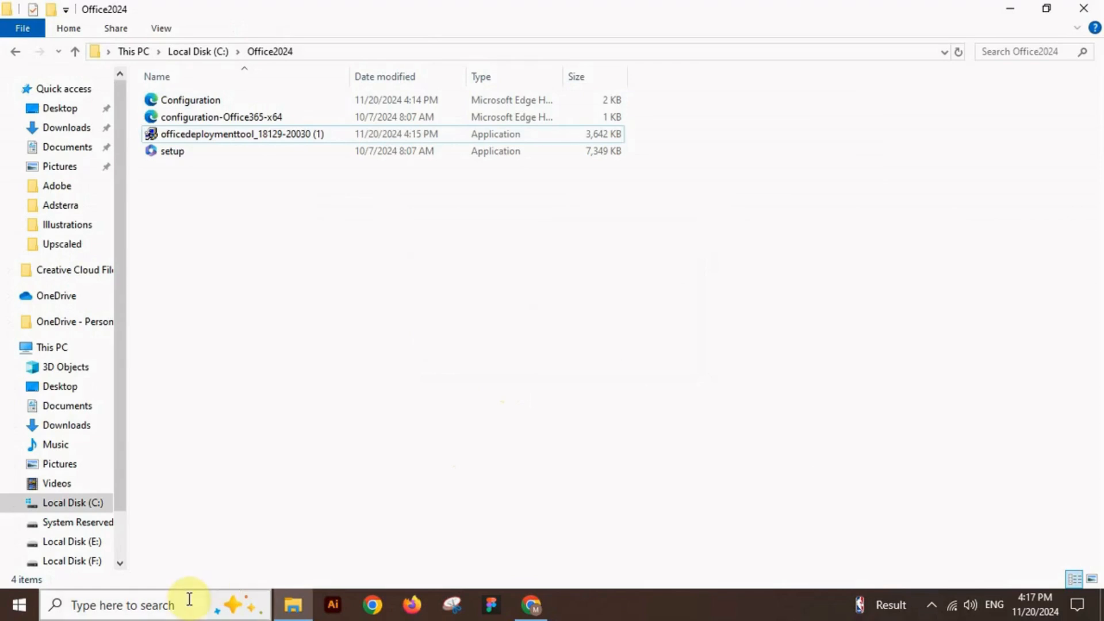
Search Windows for 'cmd' to bring up Command Prompt
click(123, 605)
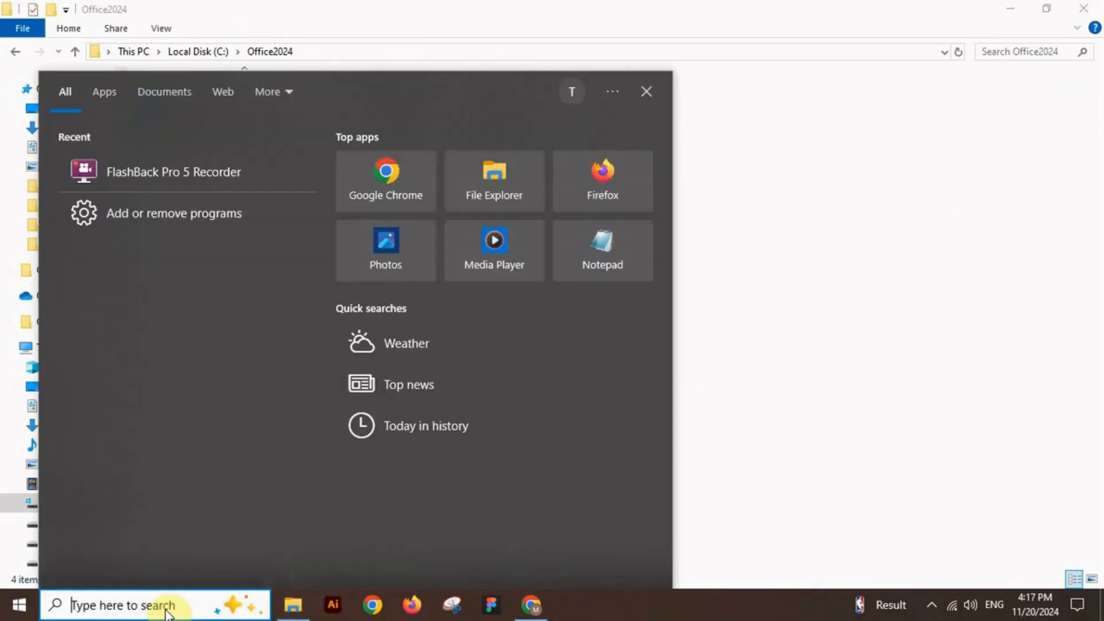
text(cm)
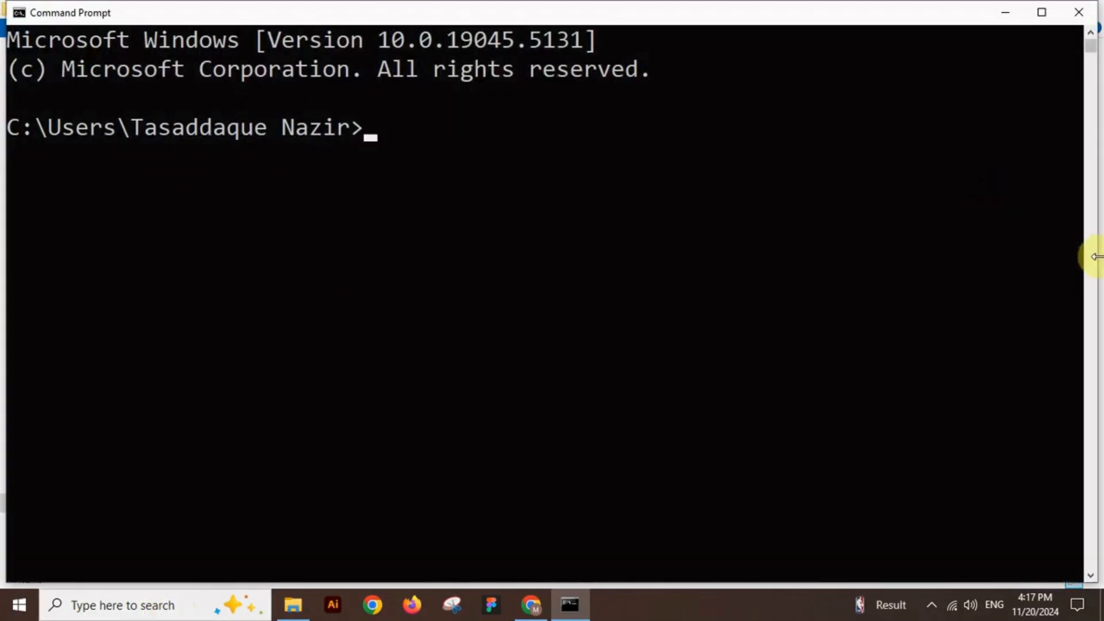
Move up a folder with cd.. and change into the office2024 directory
text(cd..)
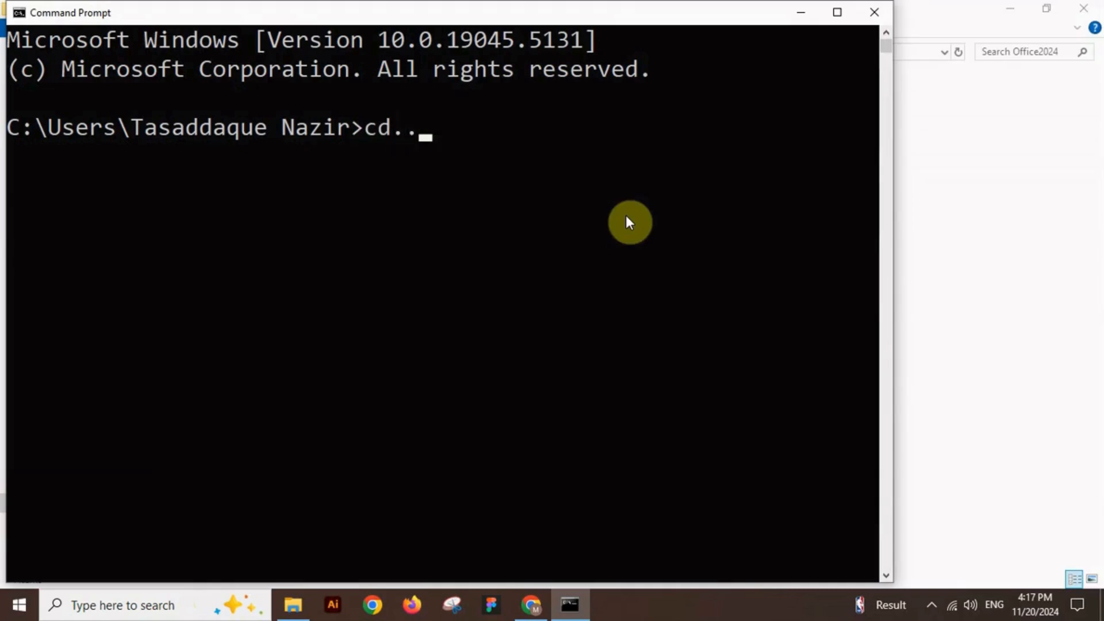
key(enter)
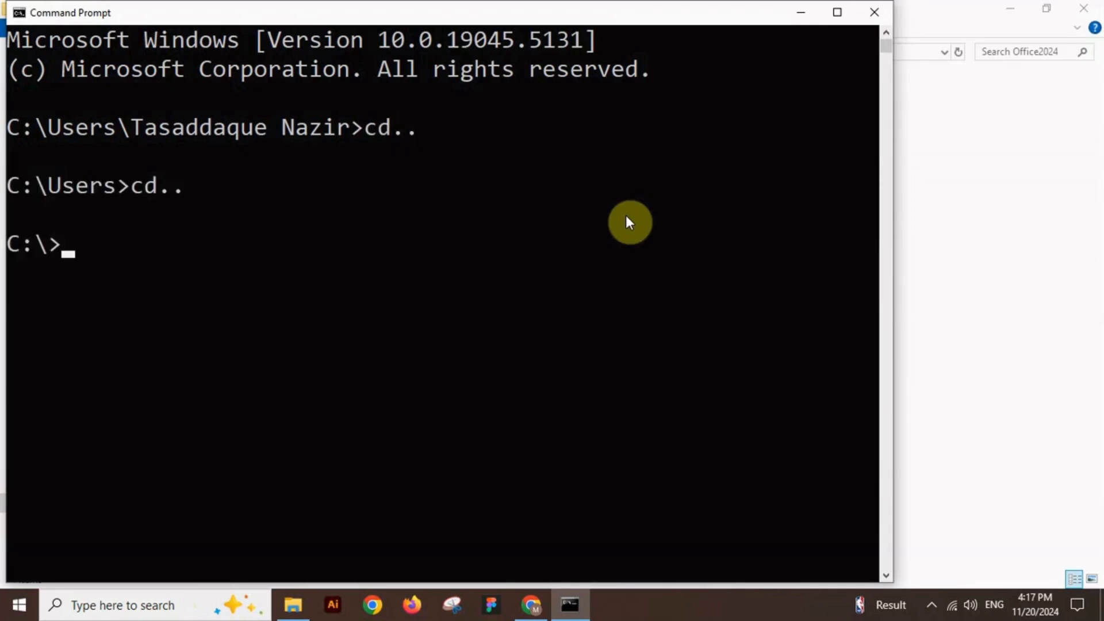
text(cd)
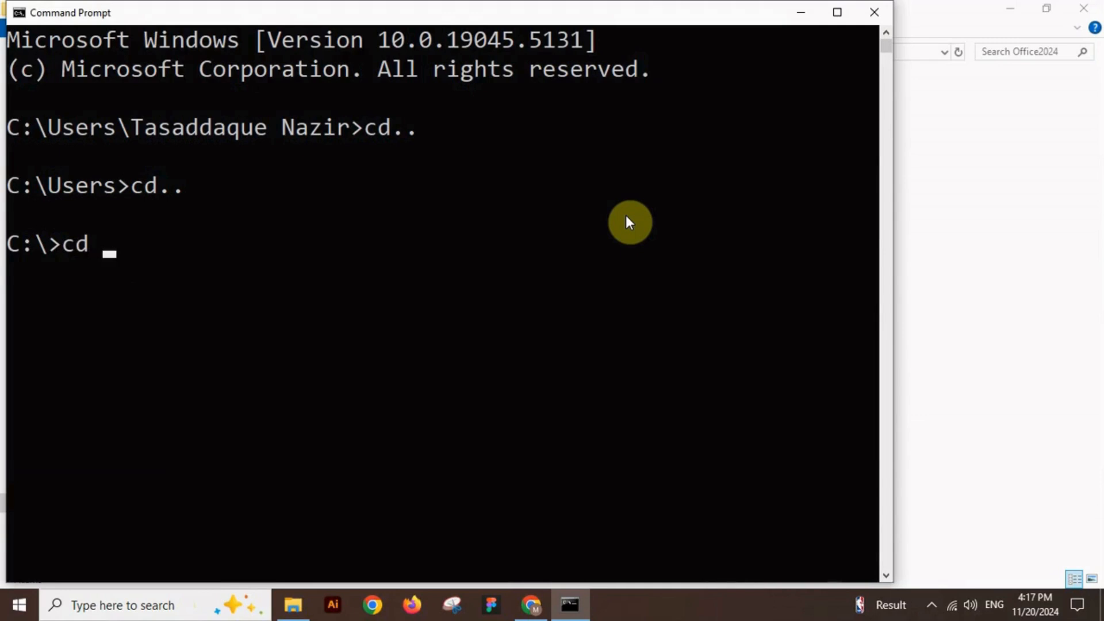
text(office)
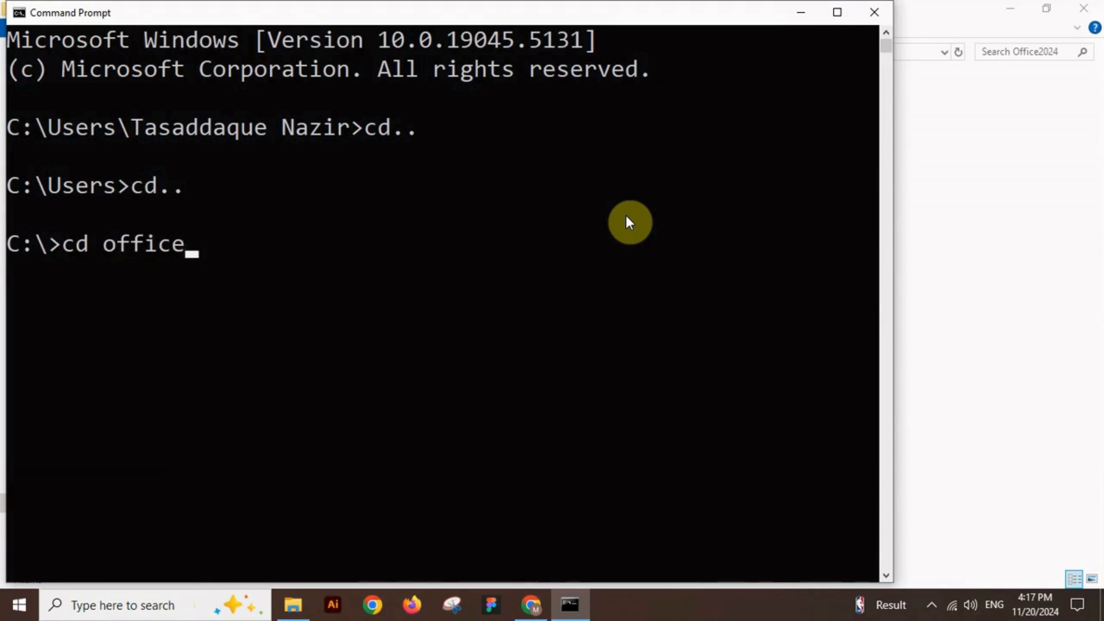
text(2024)
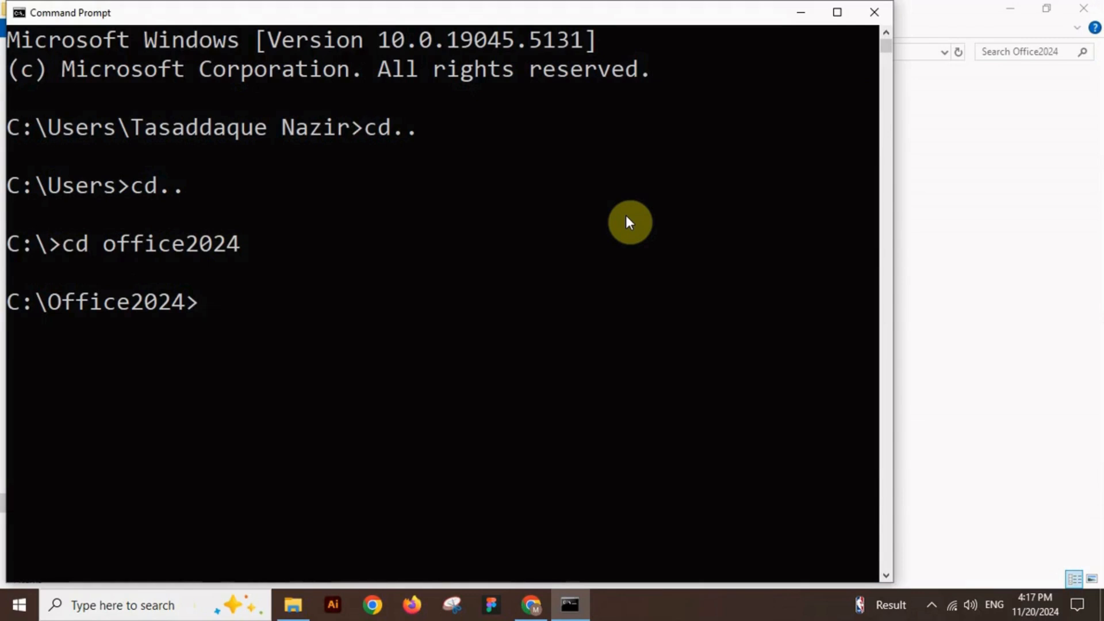
Run setup /configure Configuration.xml to install Office
text(setup /)
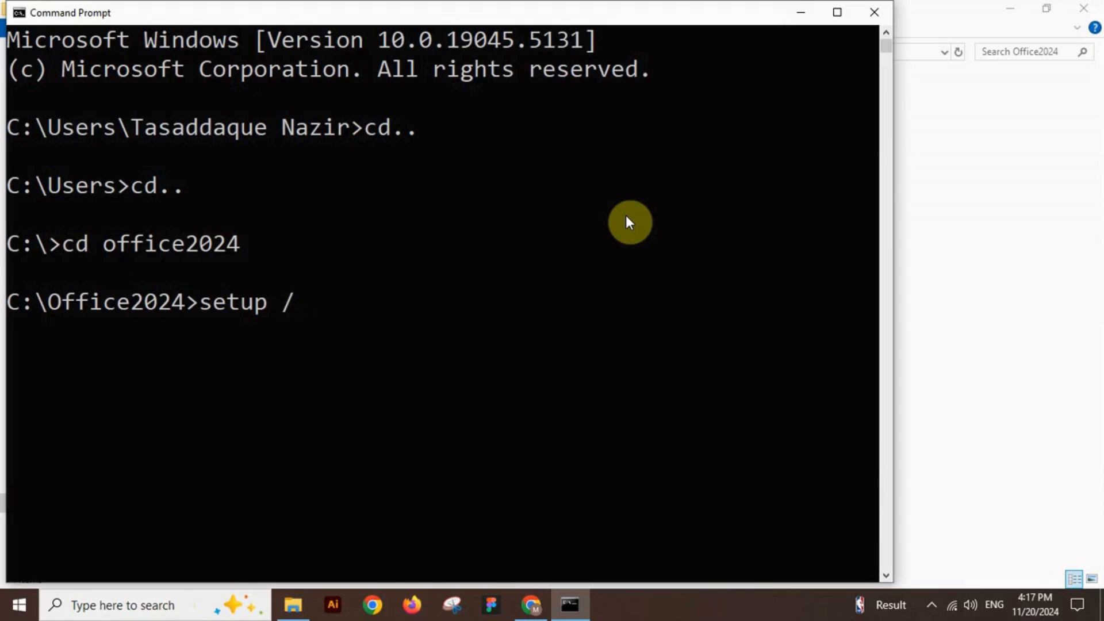
text(configu)
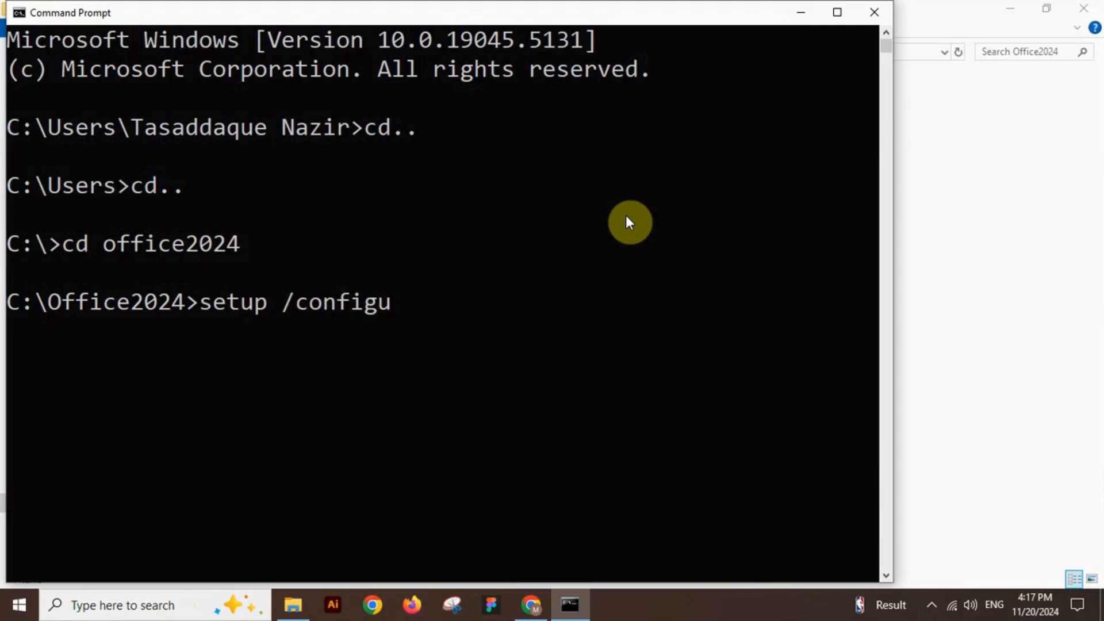
text(re)
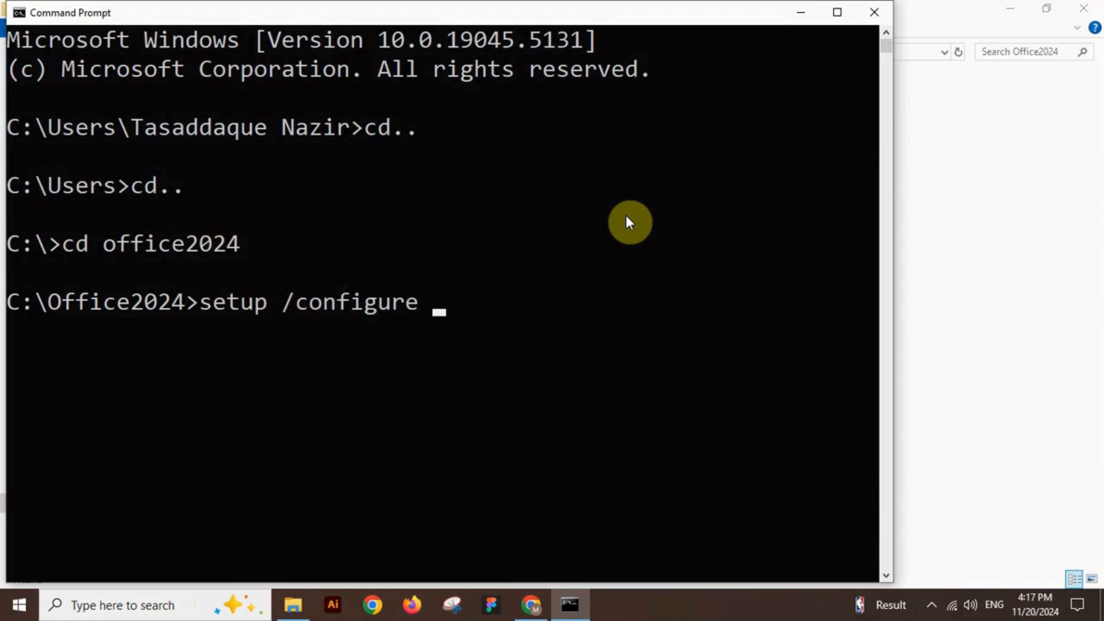
text(Co)
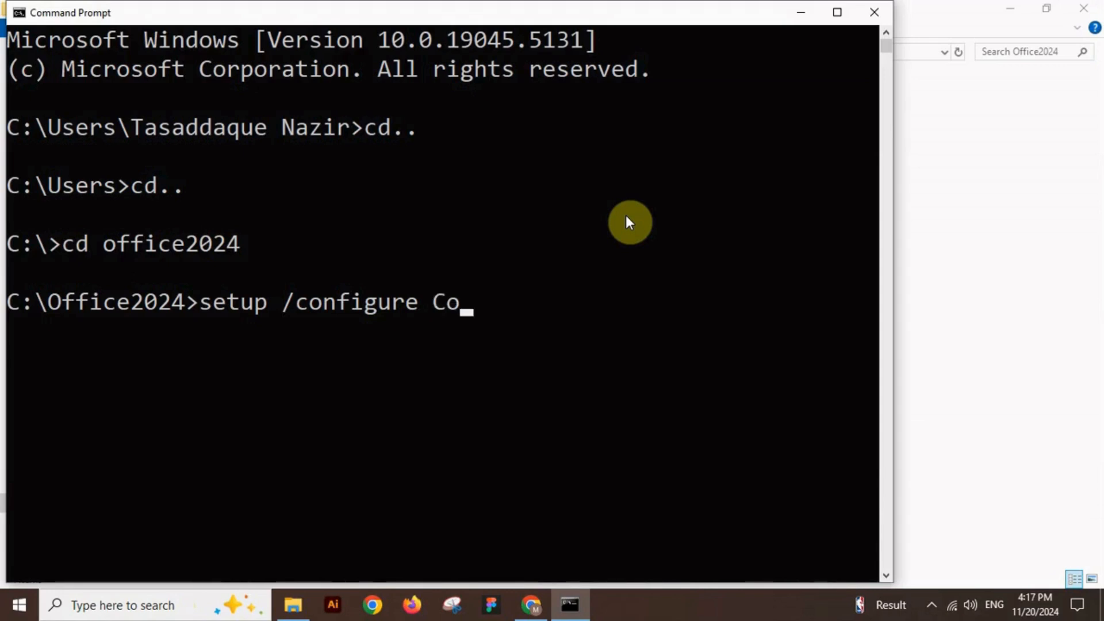
text(nfigurati)
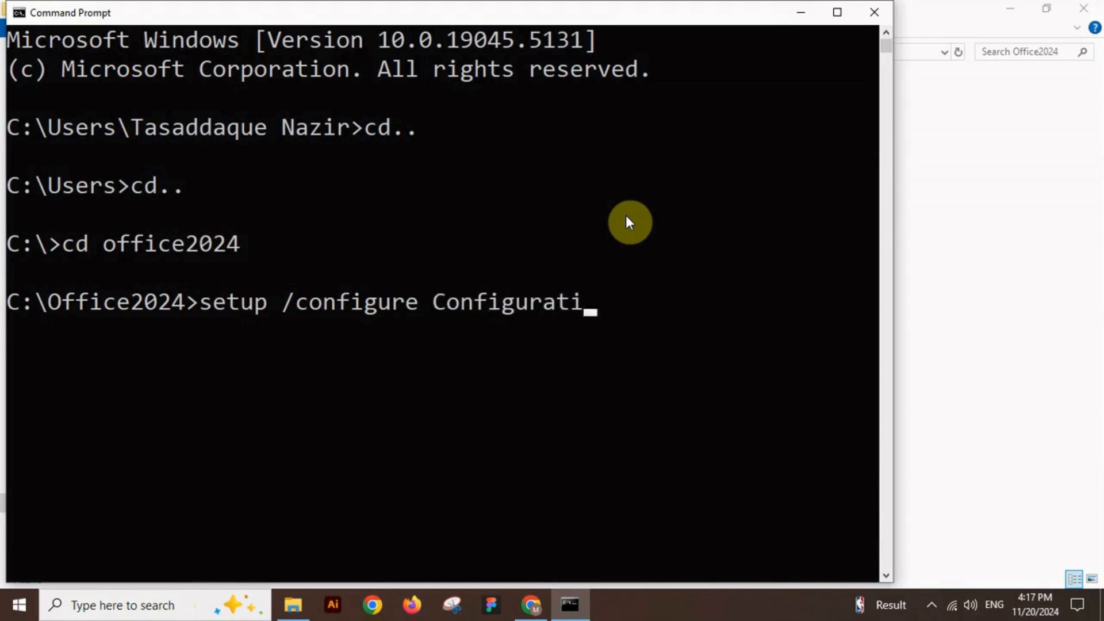
text(on.xml)
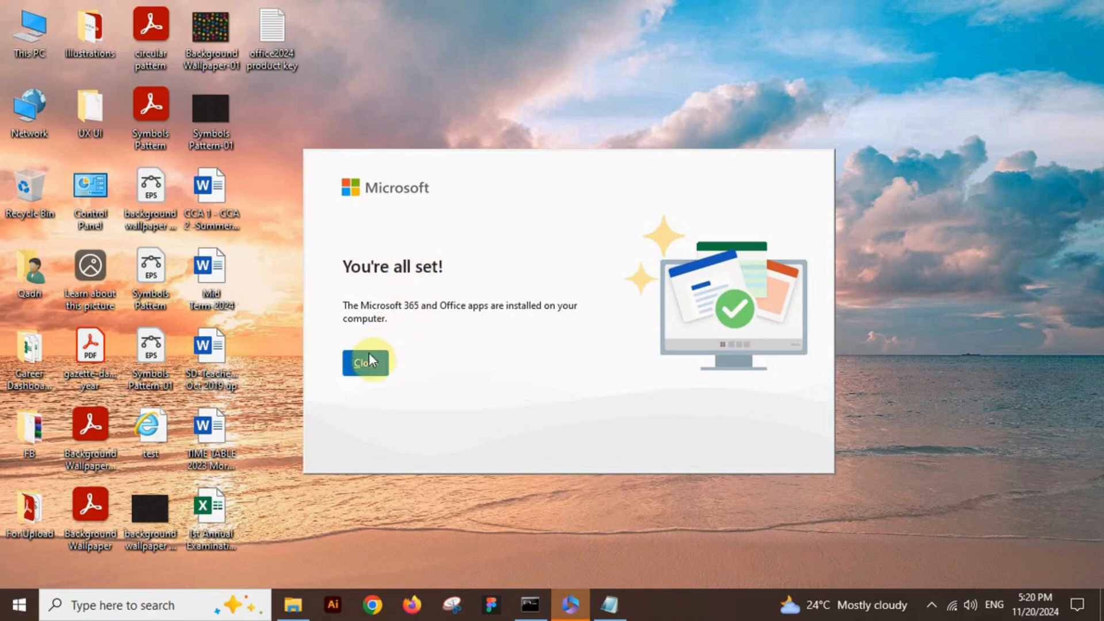
Close the 'You're all set!' installer window
click(364, 361)
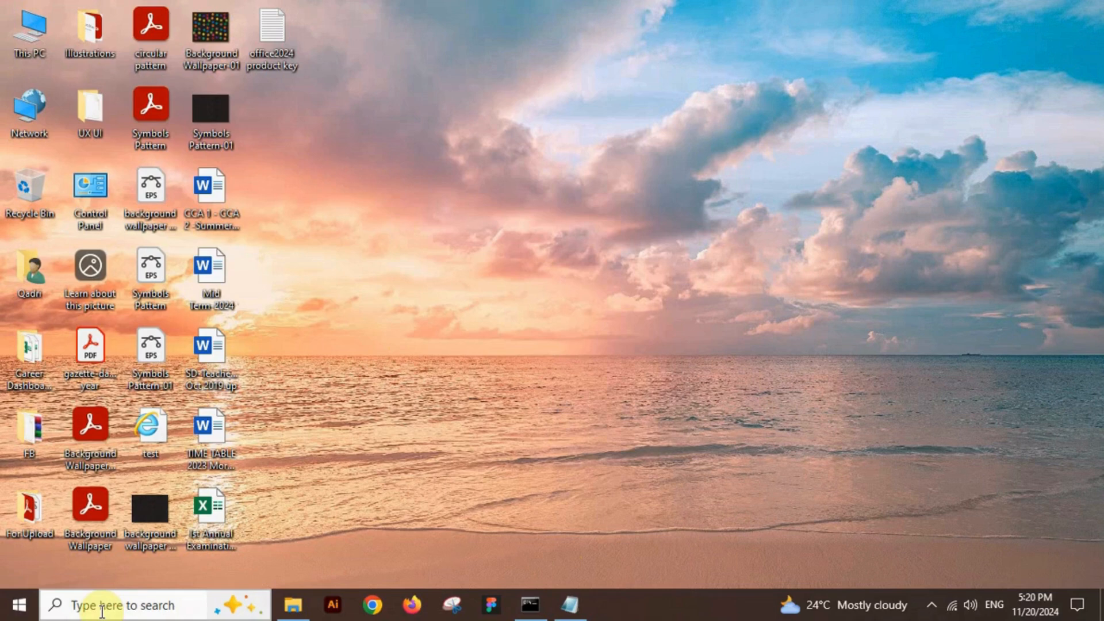
Search Windows for 'word' and launch Word from Best match
click(123, 605)
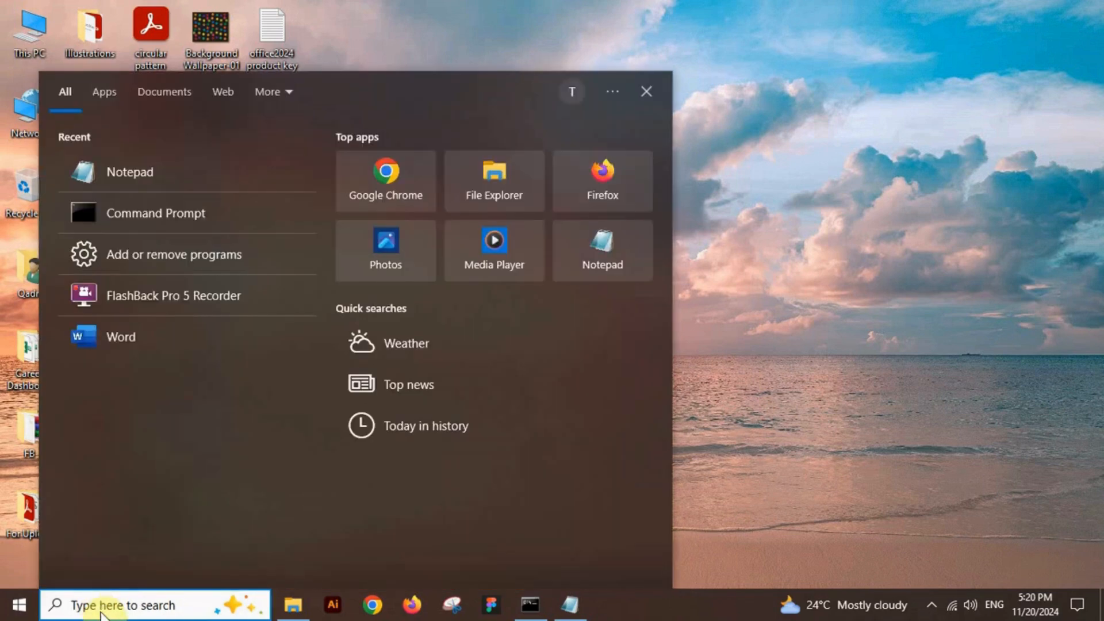
text(word)
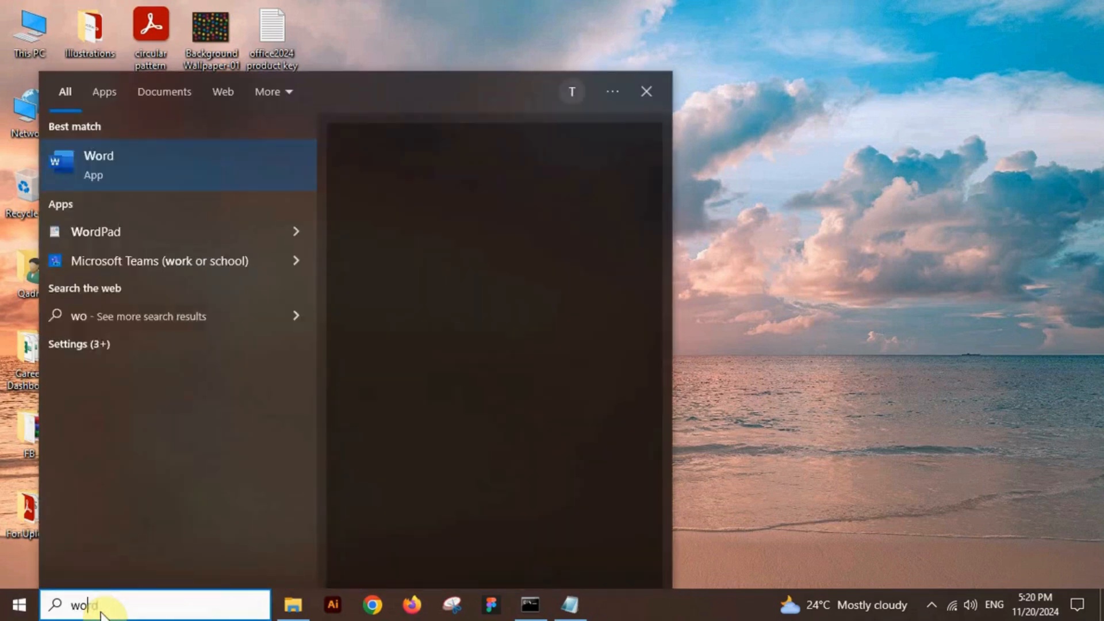
click(99, 165)
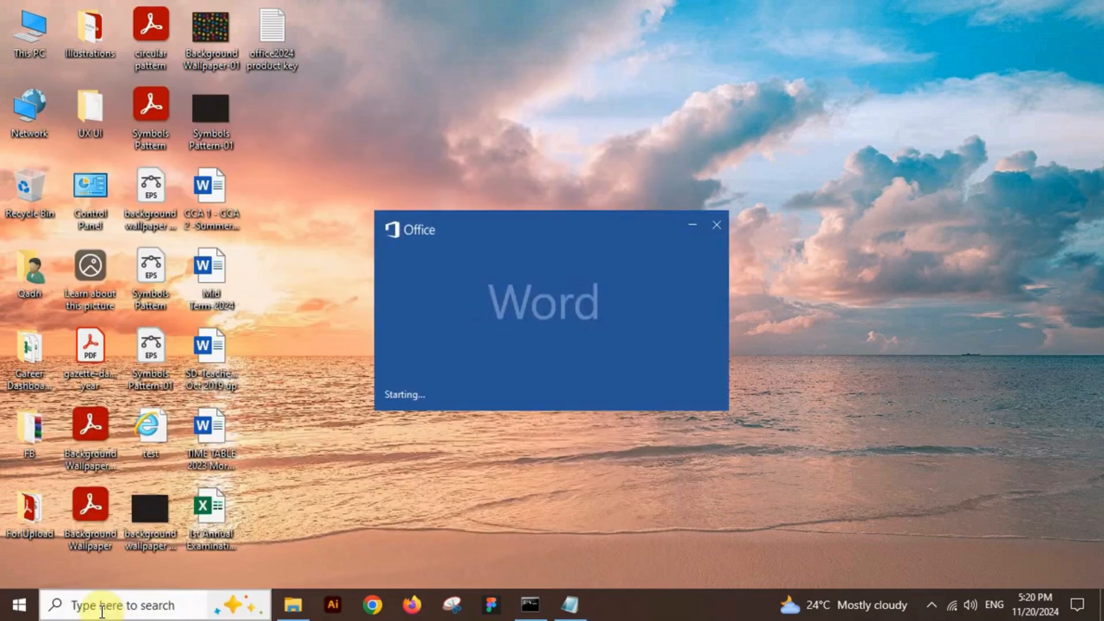